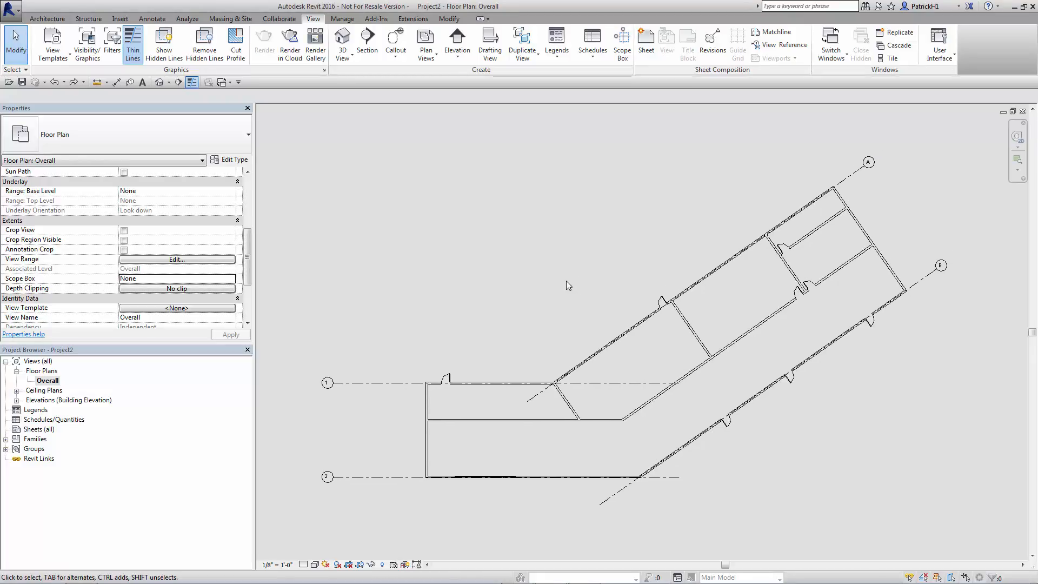
mouse_move(558, 321)
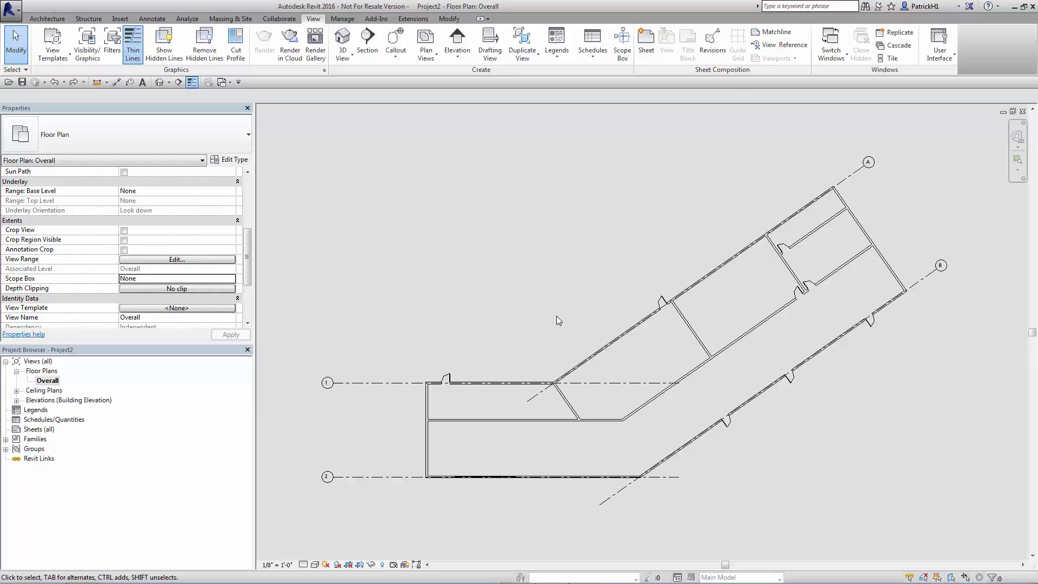
- Draw a scope box around the straight core
click(670, 445)
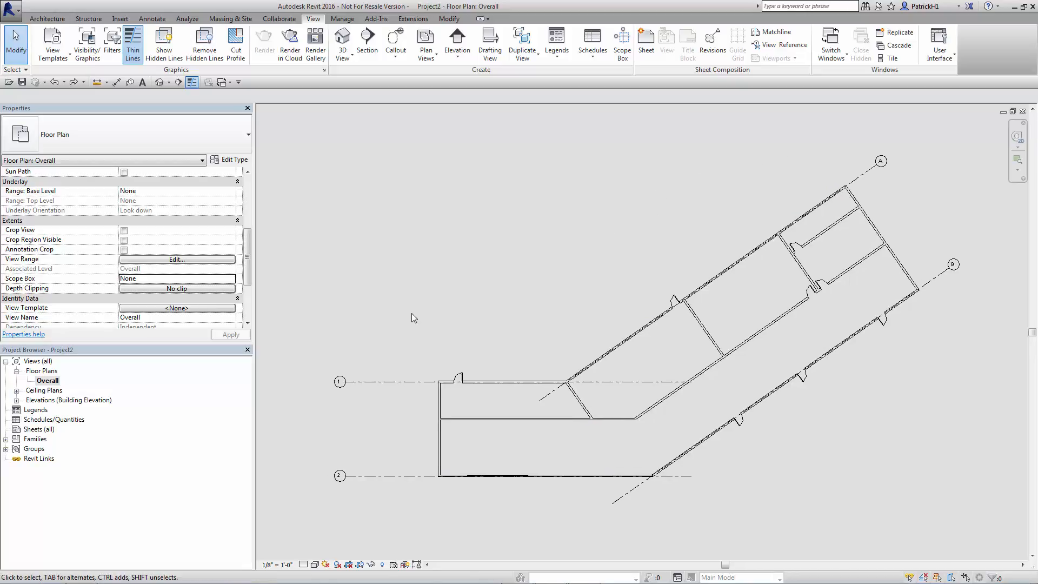
mouse_move(577, 300)
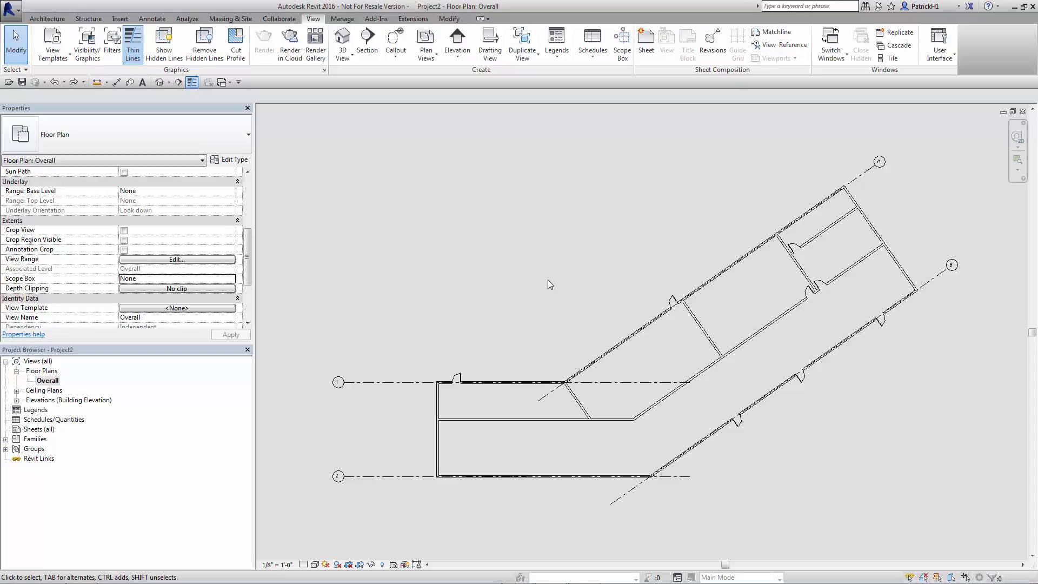
mouse_move(563, 276)
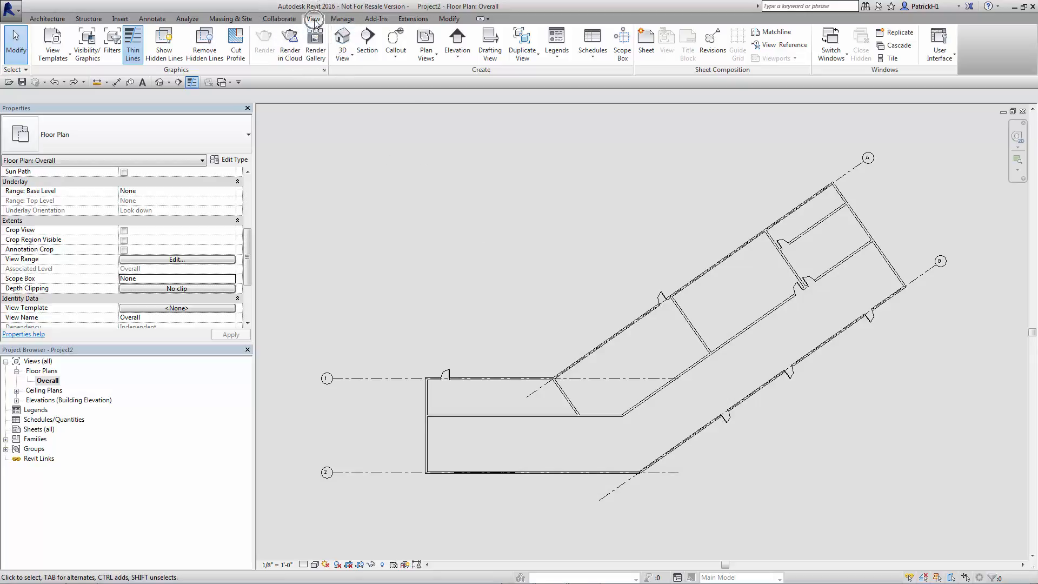
click(621, 44)
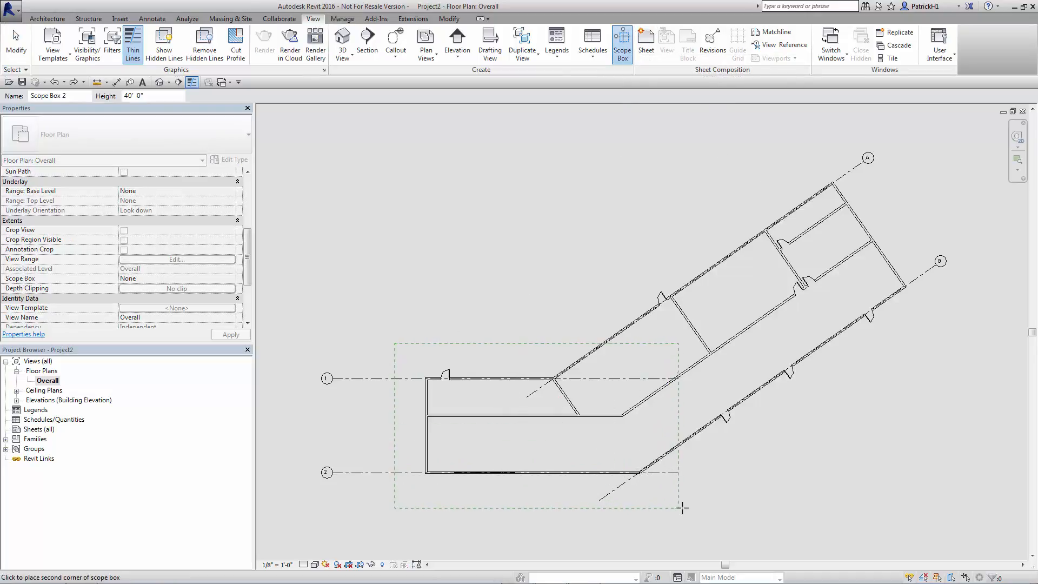
click(681, 507)
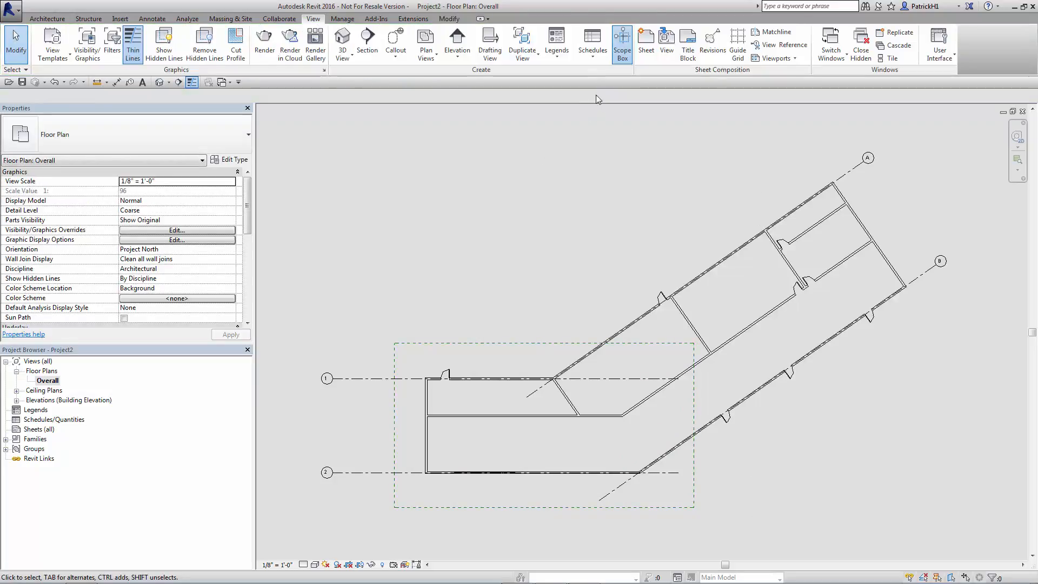
- Draw a second scope box over the wing and rotate it to align with grids A/B
click(621, 45)
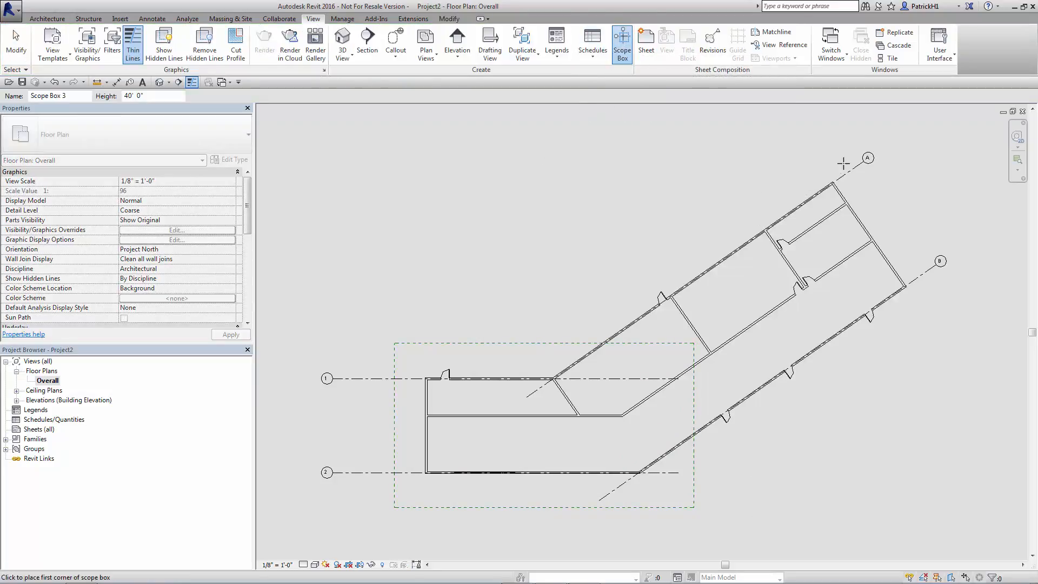
click(844, 162)
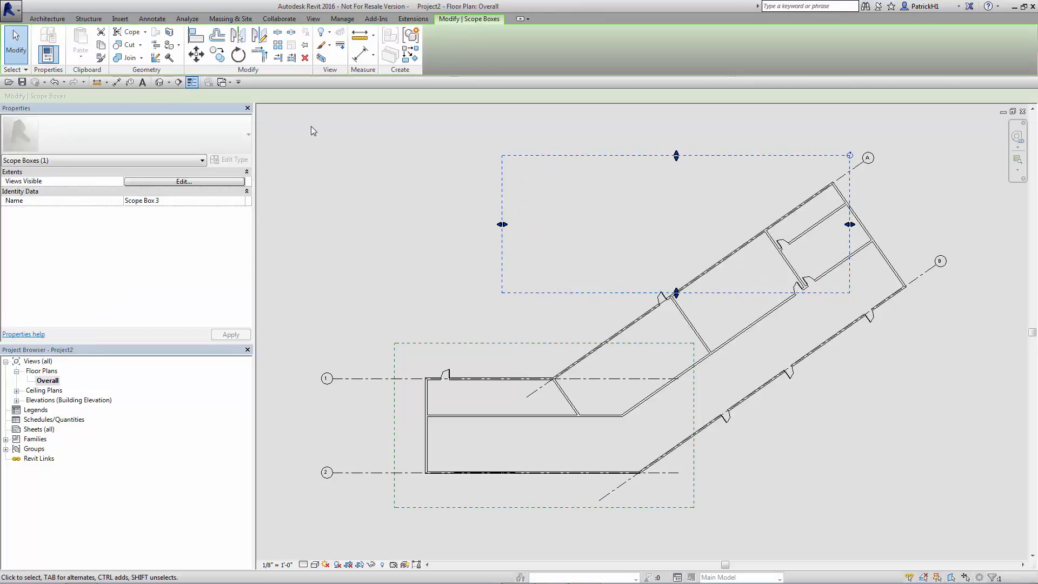
click(236, 54)
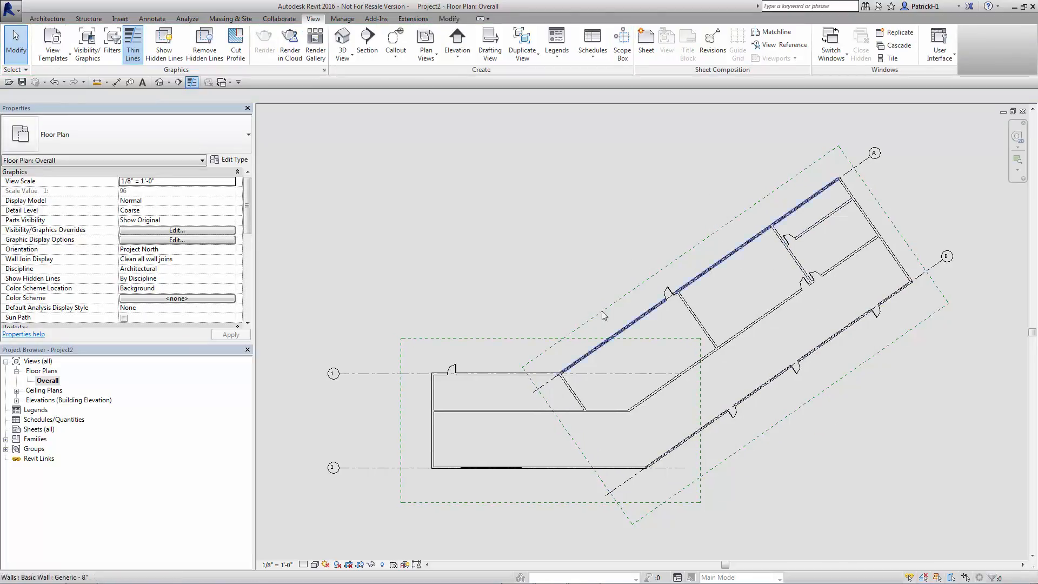
- Select the scope boxes and enter the names 'Core' and 'Wing' in Properties
click(501, 325)
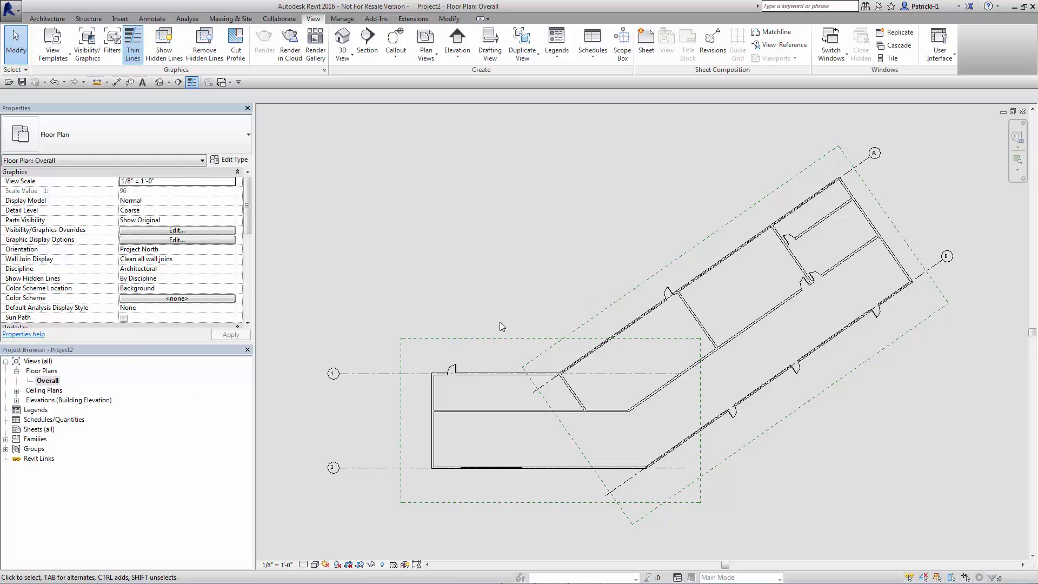
click(488, 342)
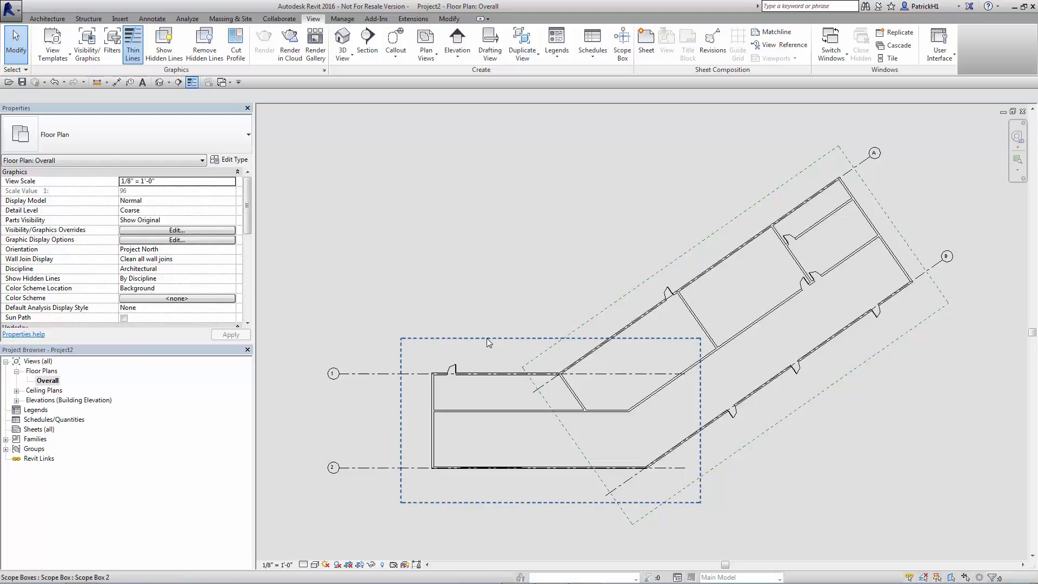
mouse_move(502, 344)
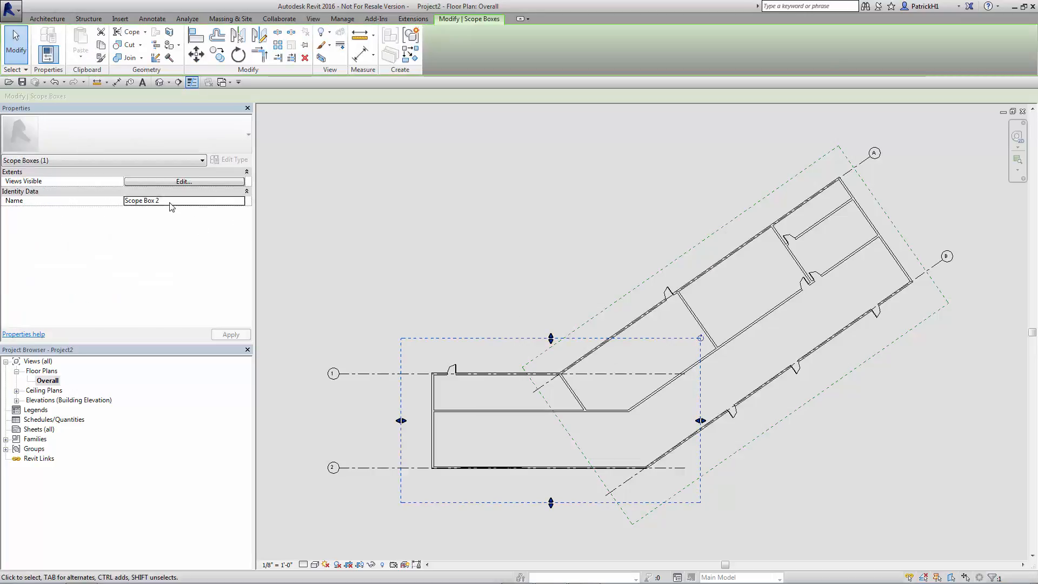
text(Co)
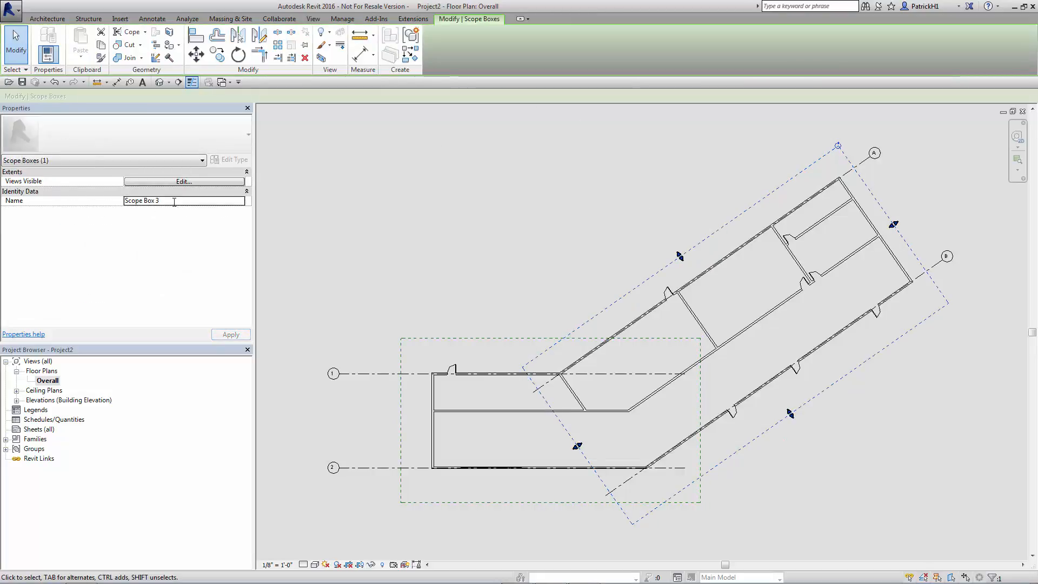
text(Wing)
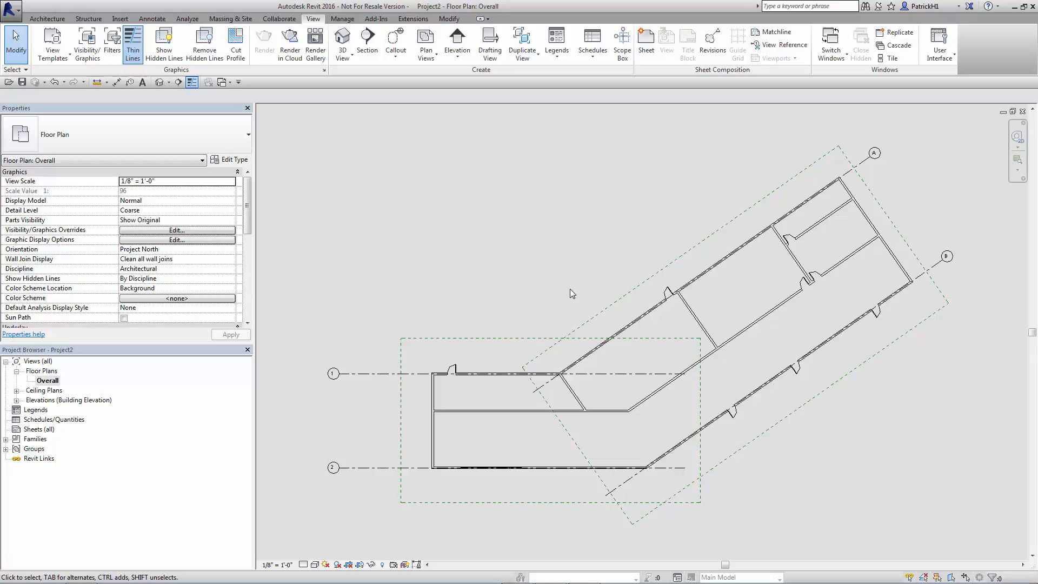
mouse_move(314, 317)
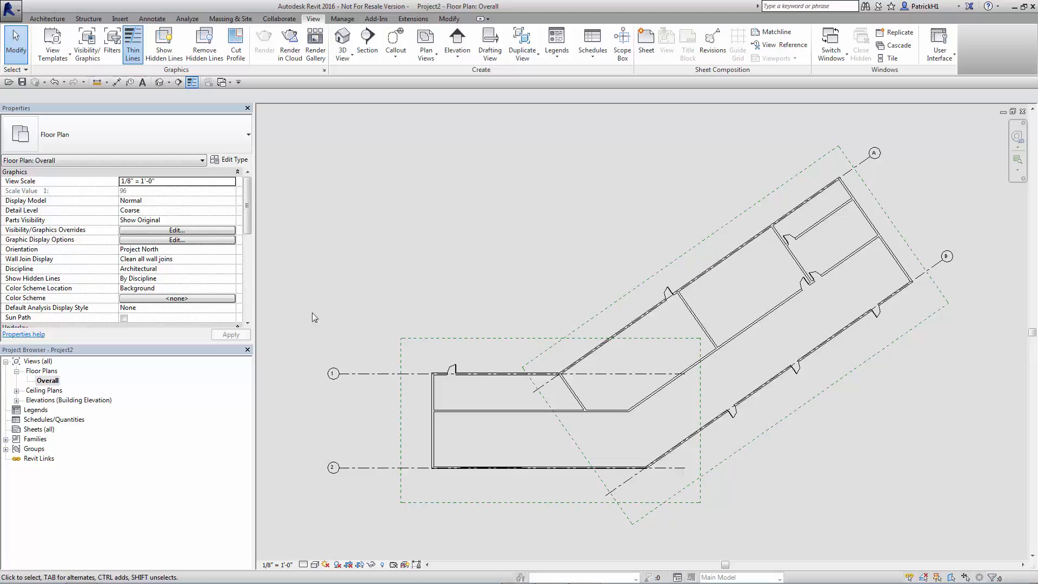
- Duplicate the Overall floor plan twice, naming the copies Core and Wing
right_click(47, 380)
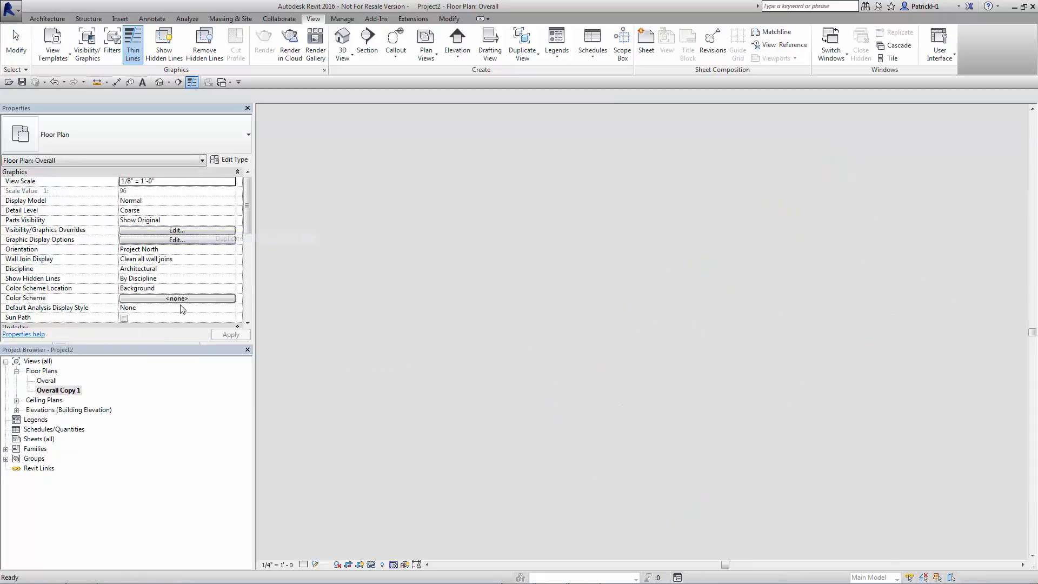
right_click(59, 390)
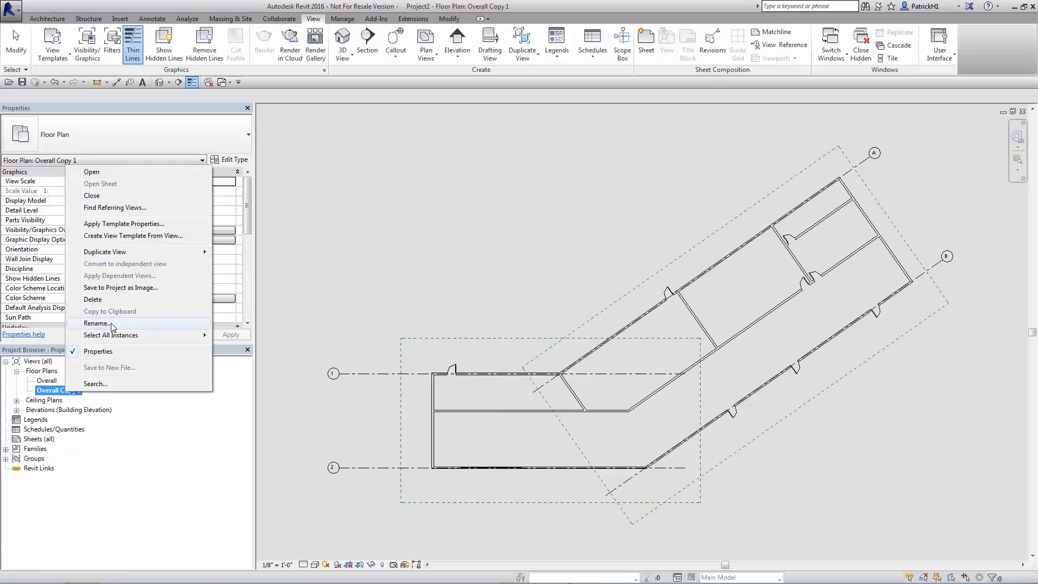
click(97, 323)
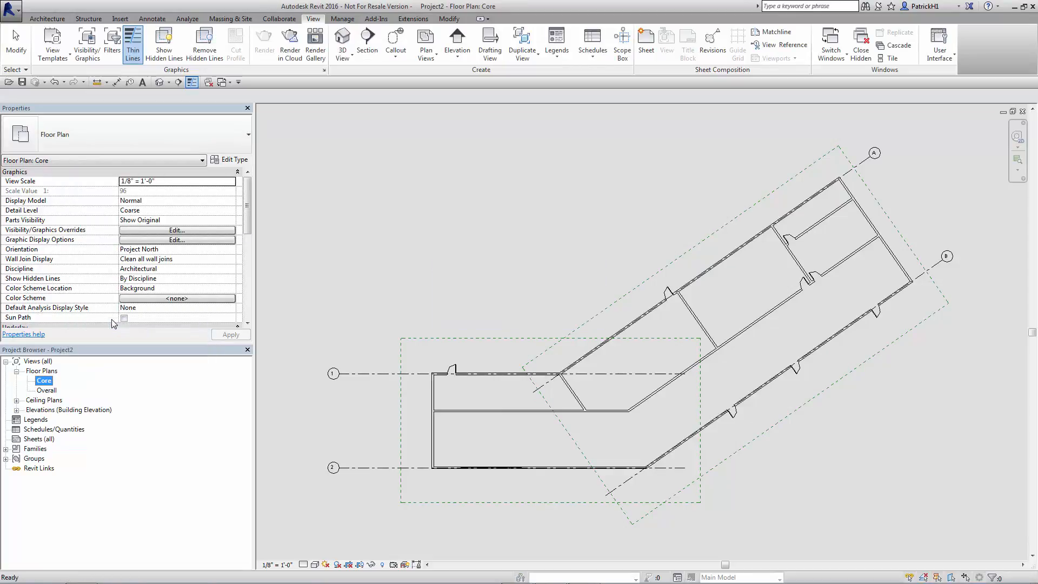
right_click(44, 380)
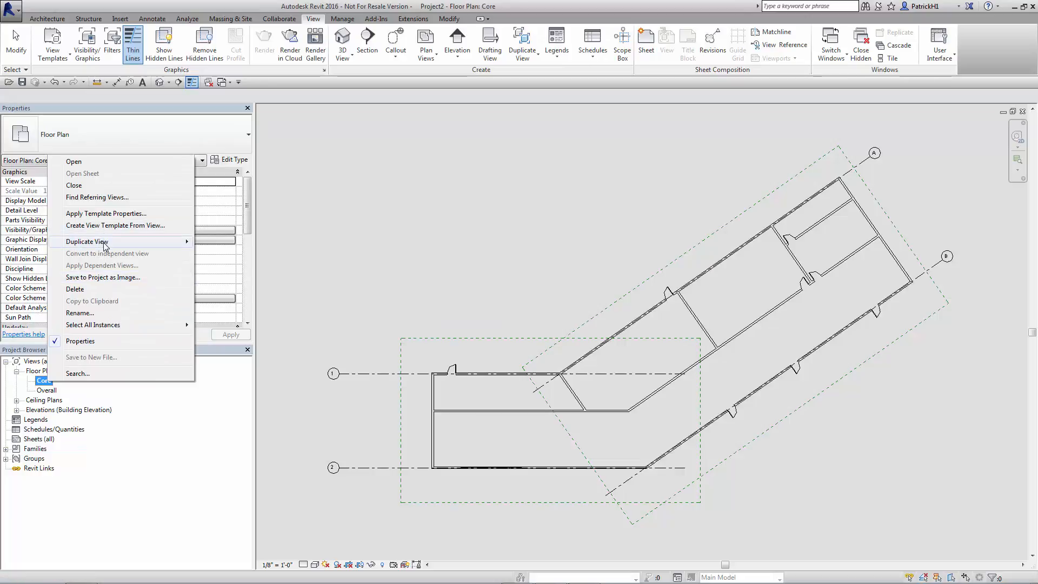
click(86, 241)
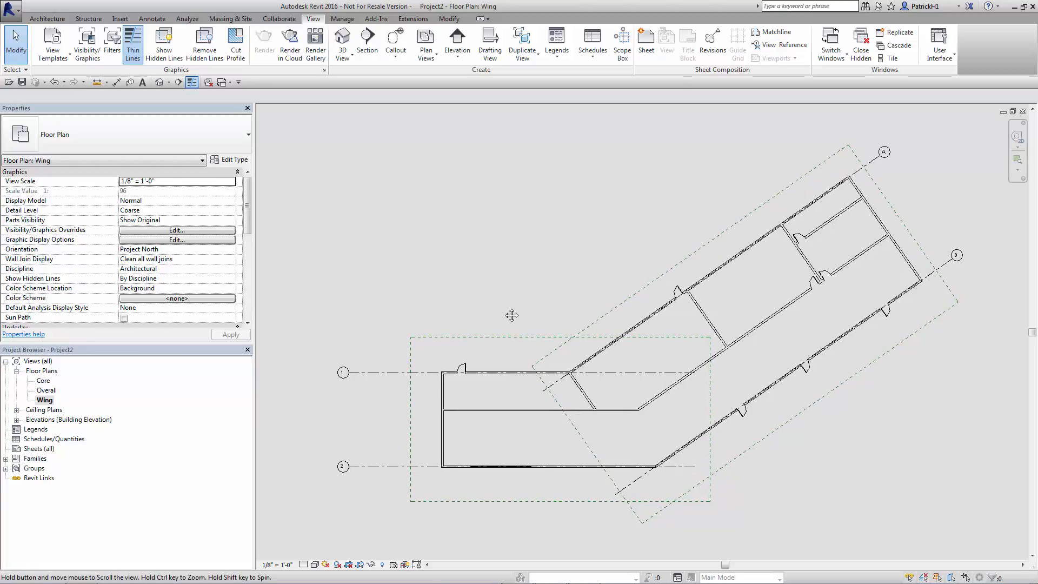
- Switch to the Core floor plan from the Project Browser
double_click(43, 379)
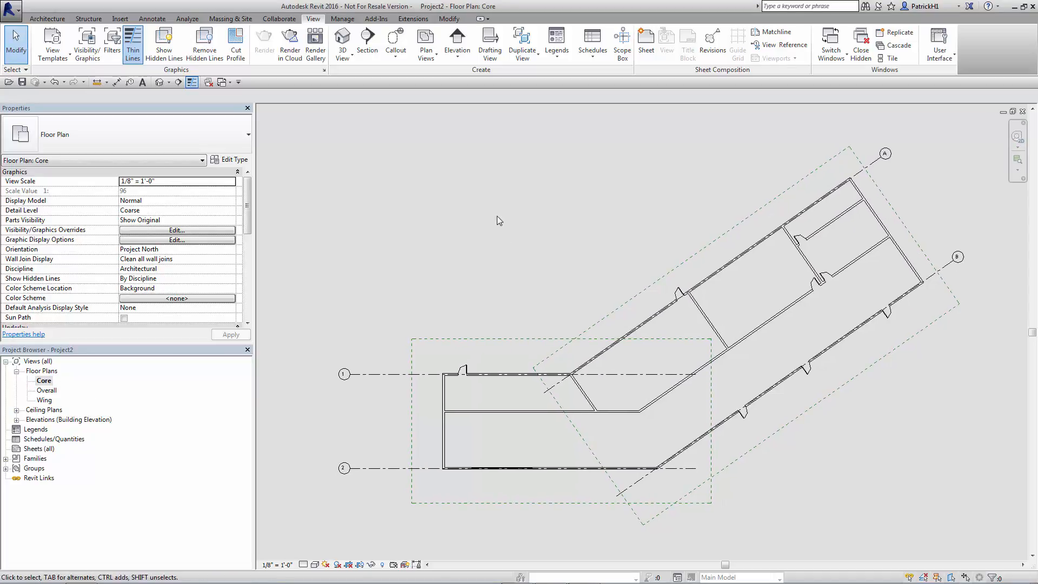
mouse_move(393, 365)
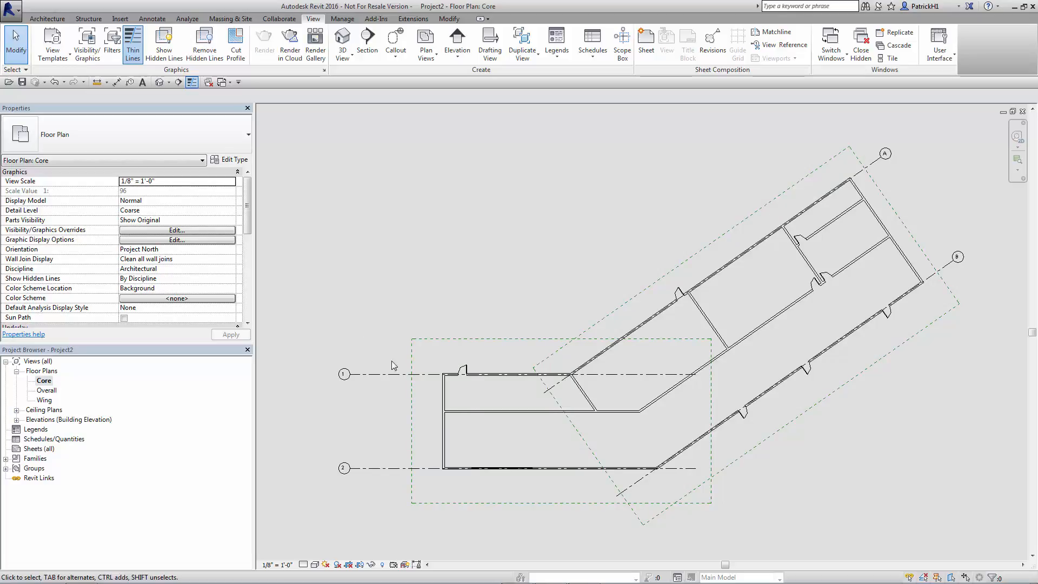
mouse_move(498, 275)
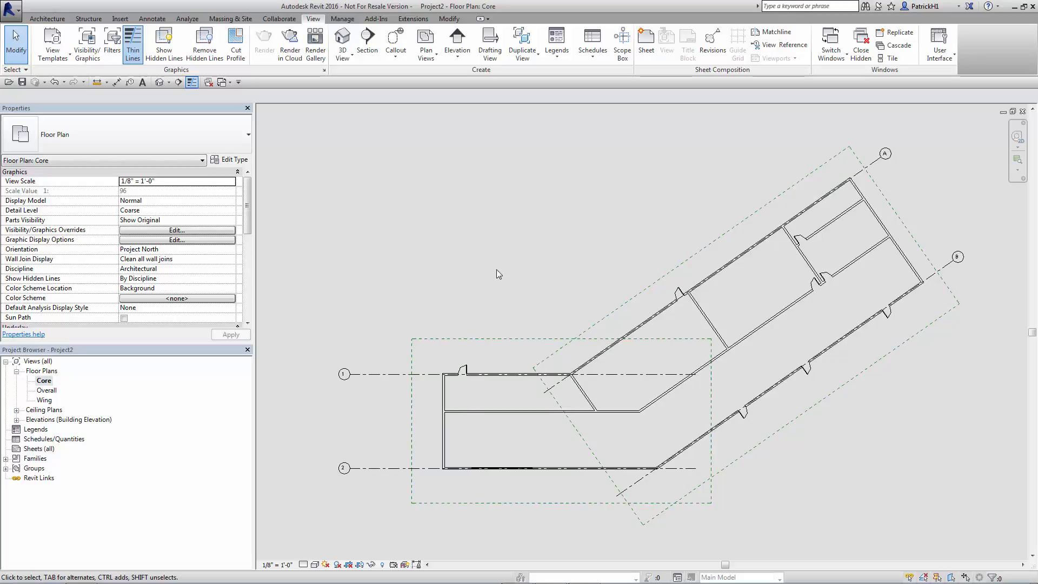
mouse_move(254, 206)
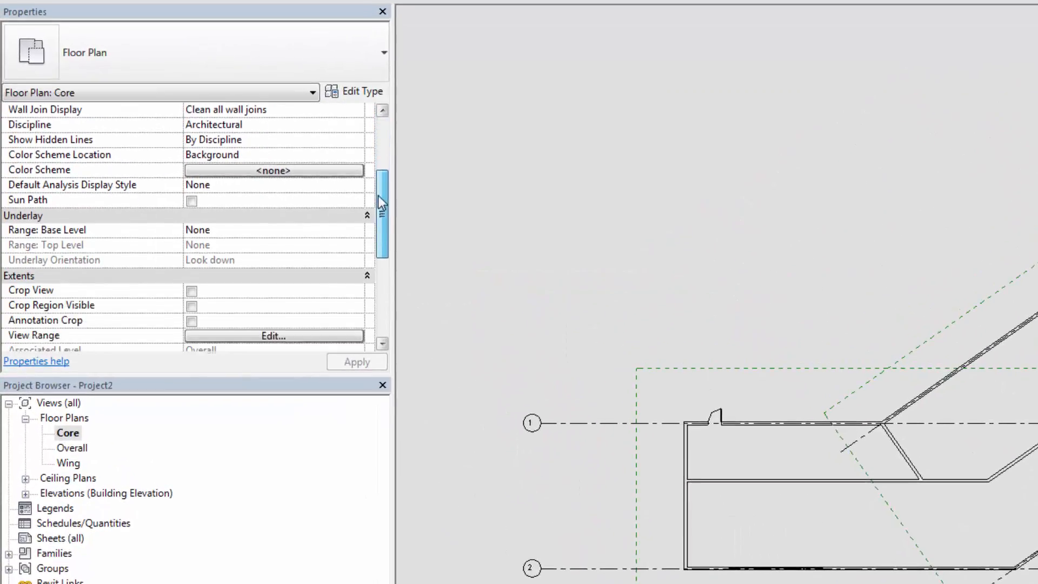
- Open the Scope Box dropdown under Extents in the plan's Properties palette
scroll(down, 3)
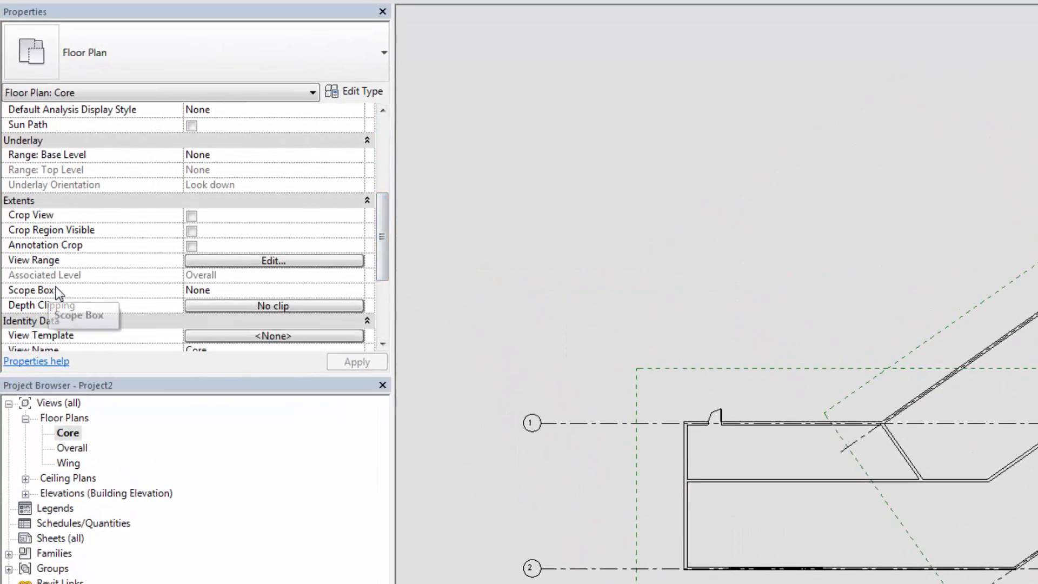
click(272, 289)
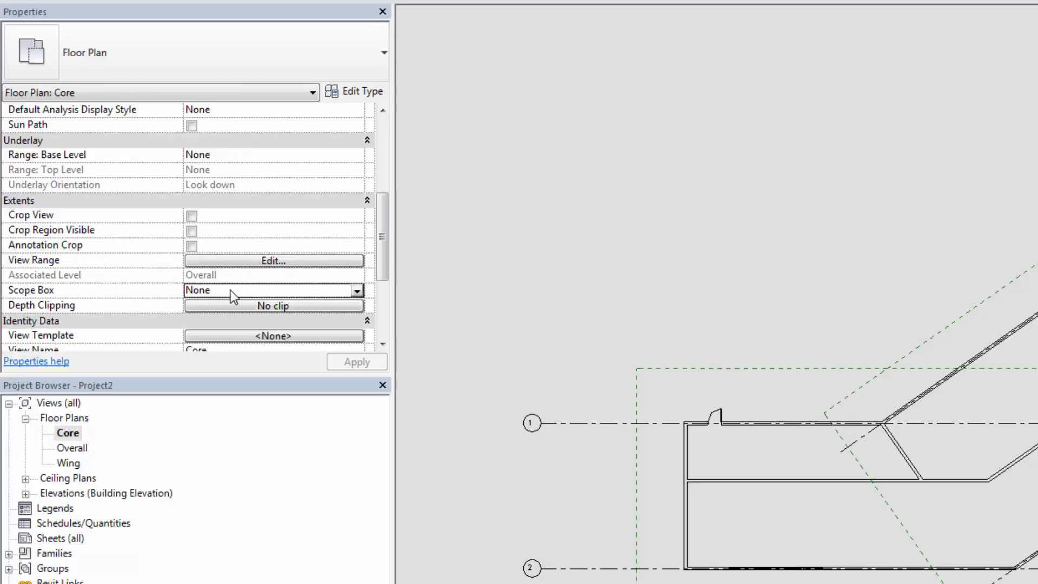
click(355, 289)
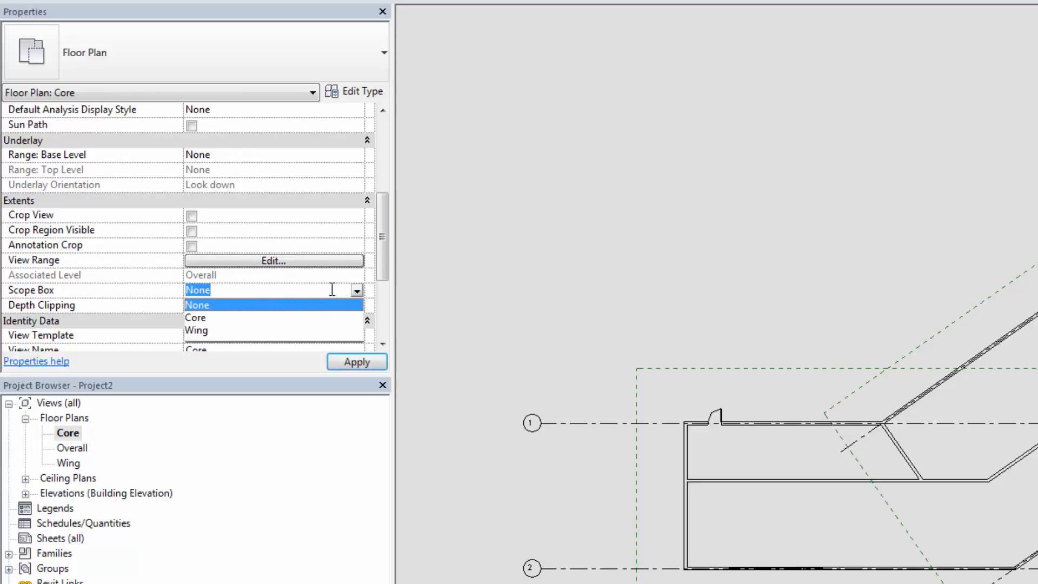
click(196, 317)
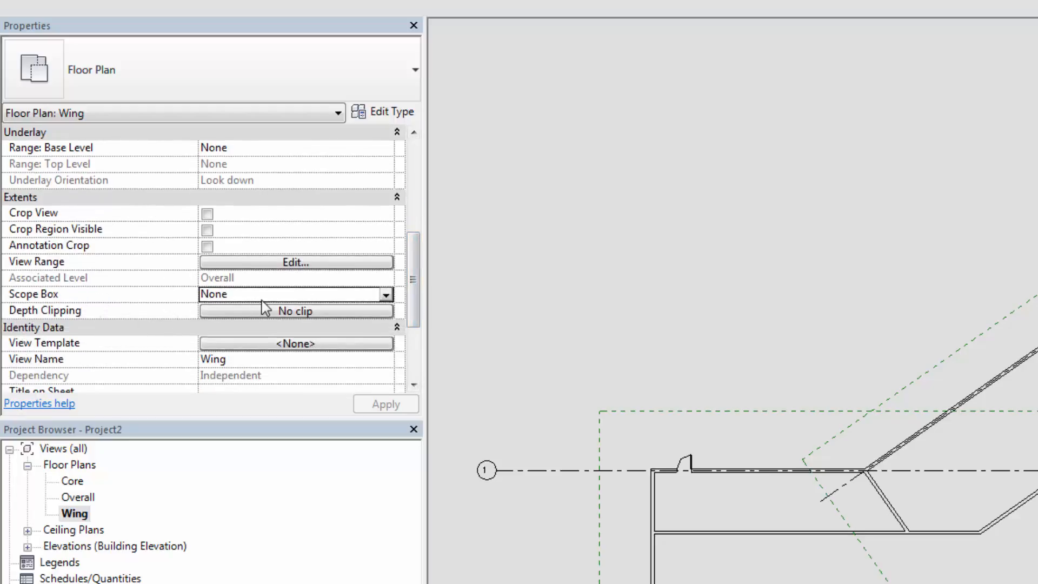
- Set the Wing plan's Scope Box property to Wing
click(383, 294)
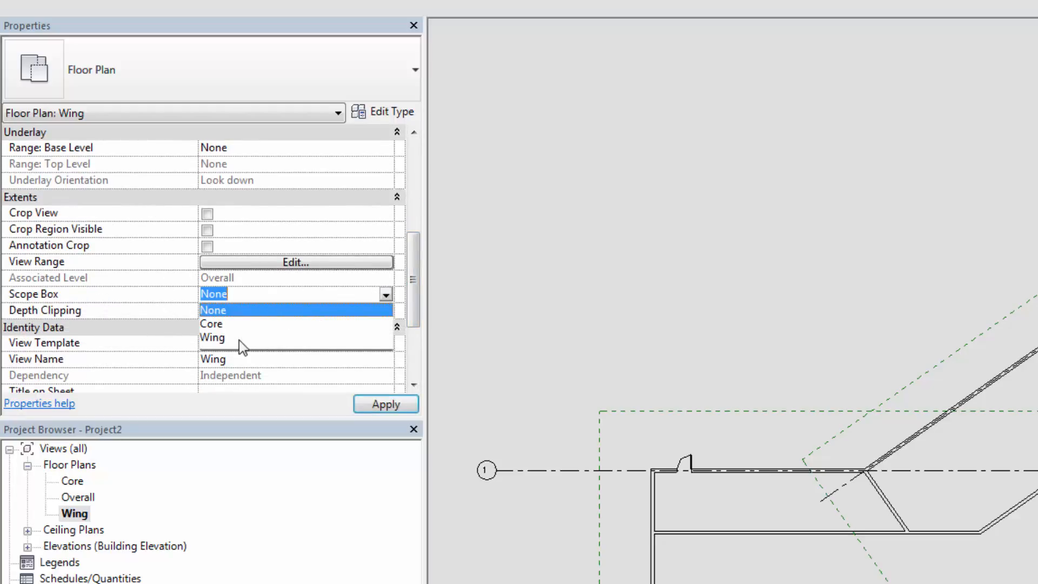
click(212, 338)
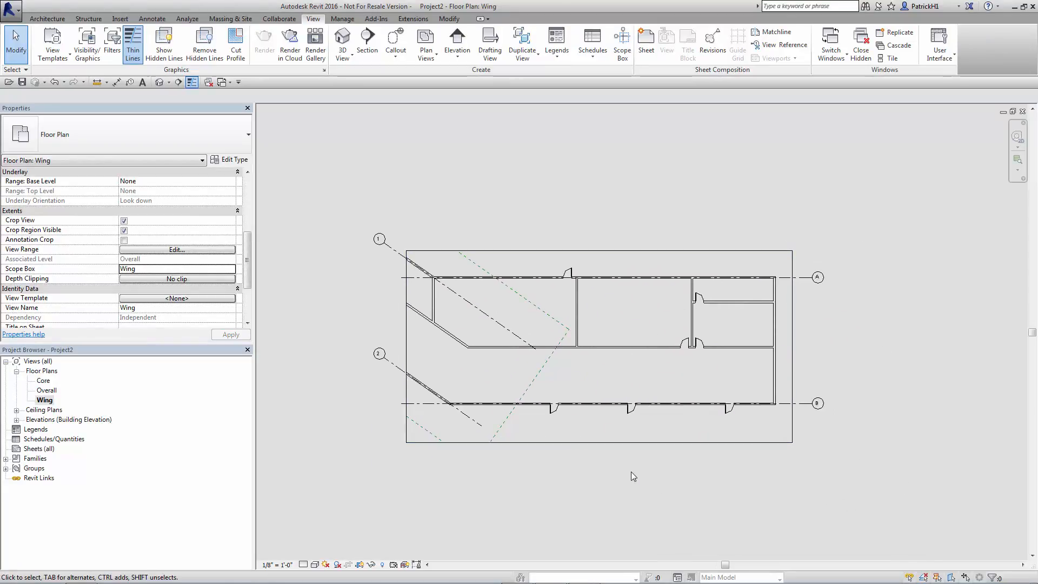
mouse_move(459, 209)
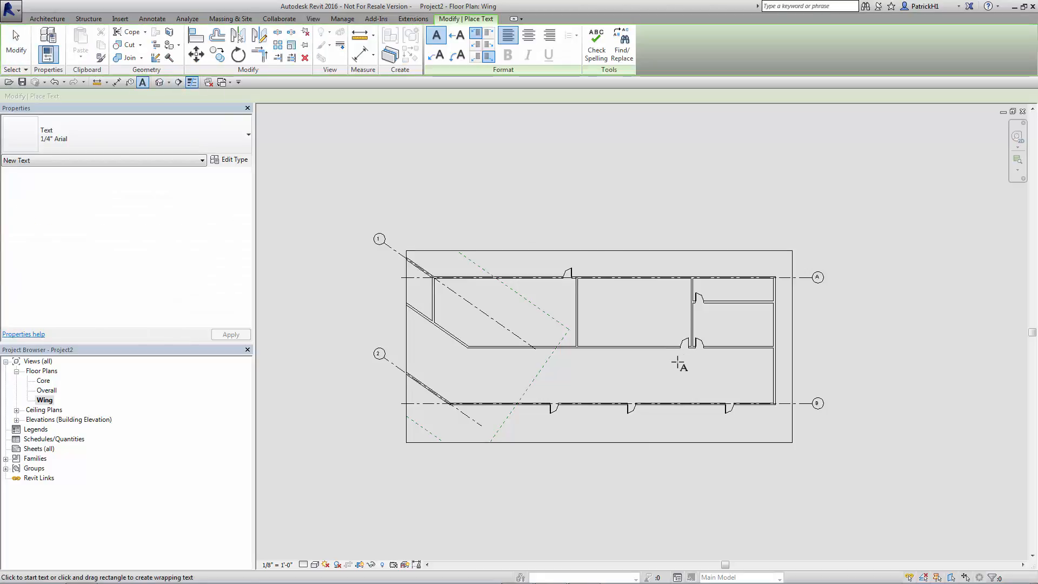
- Place a text note reading 'test' in the Wing plan's lower corridor
text(test)
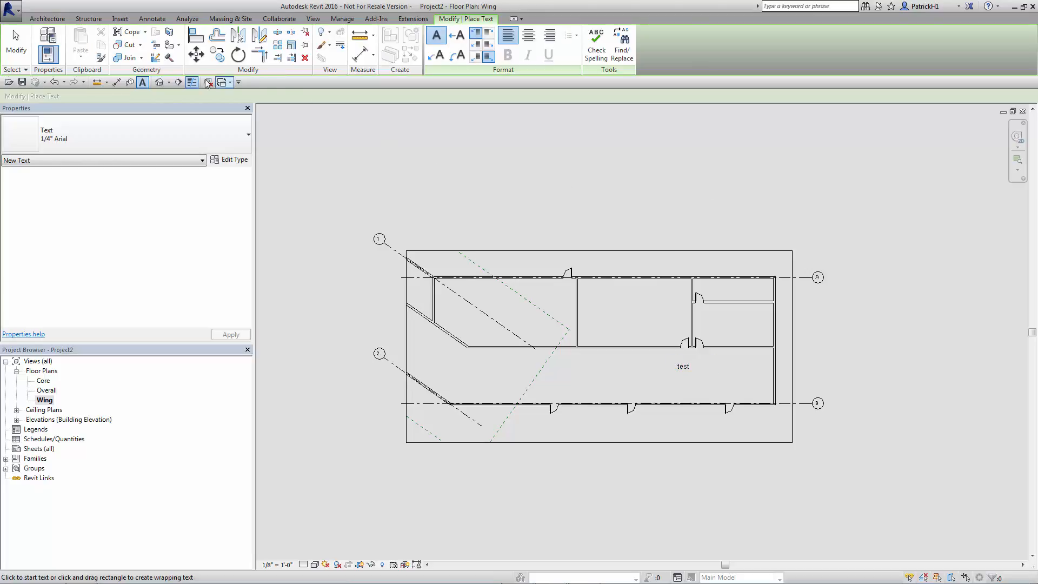
click(116, 82)
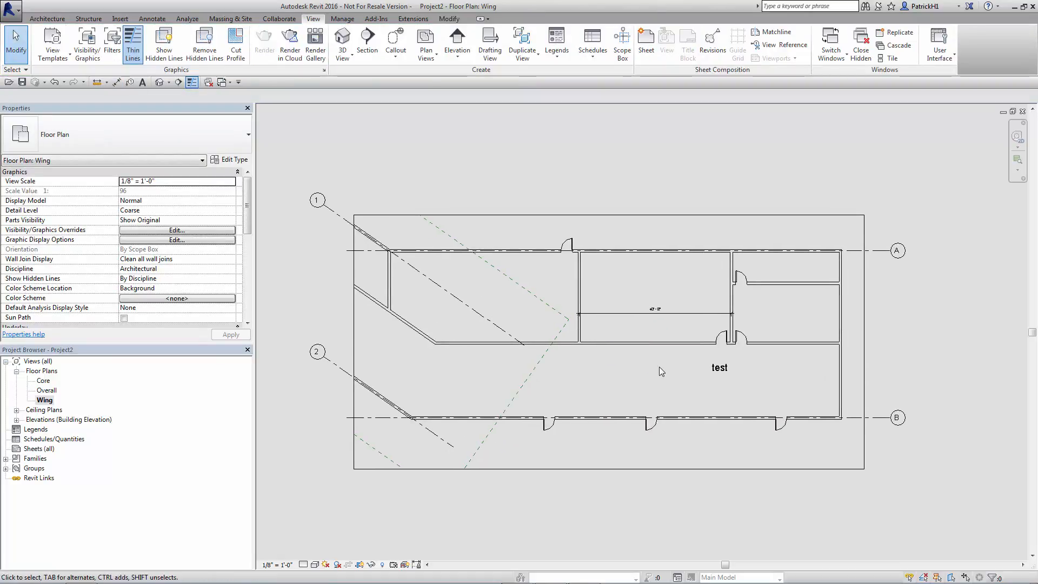
mouse_move(627, 142)
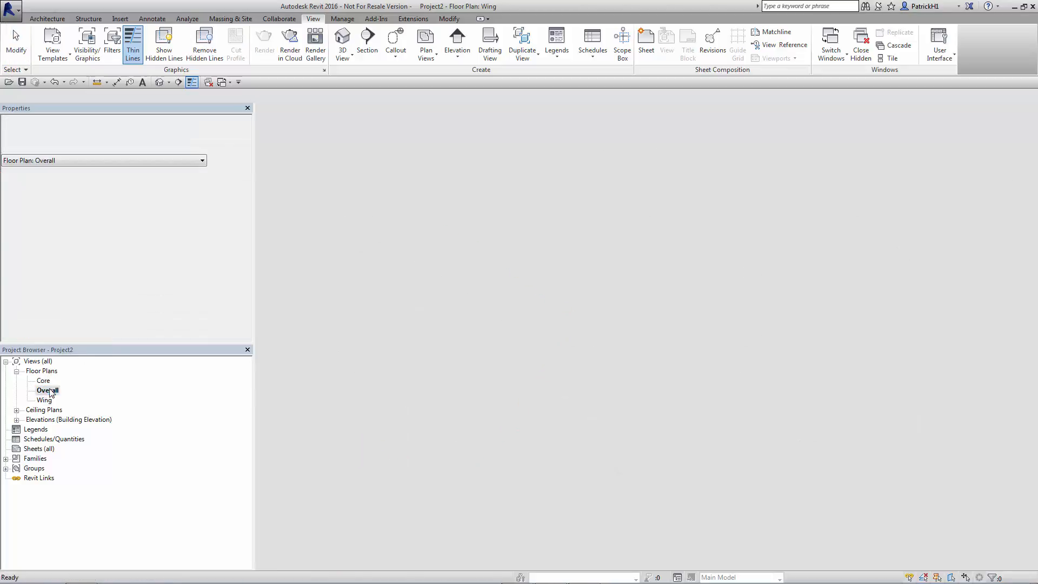
- Open the Overall plan and assign grids 1 and 2 to the Core scope box
double_click(47, 390)
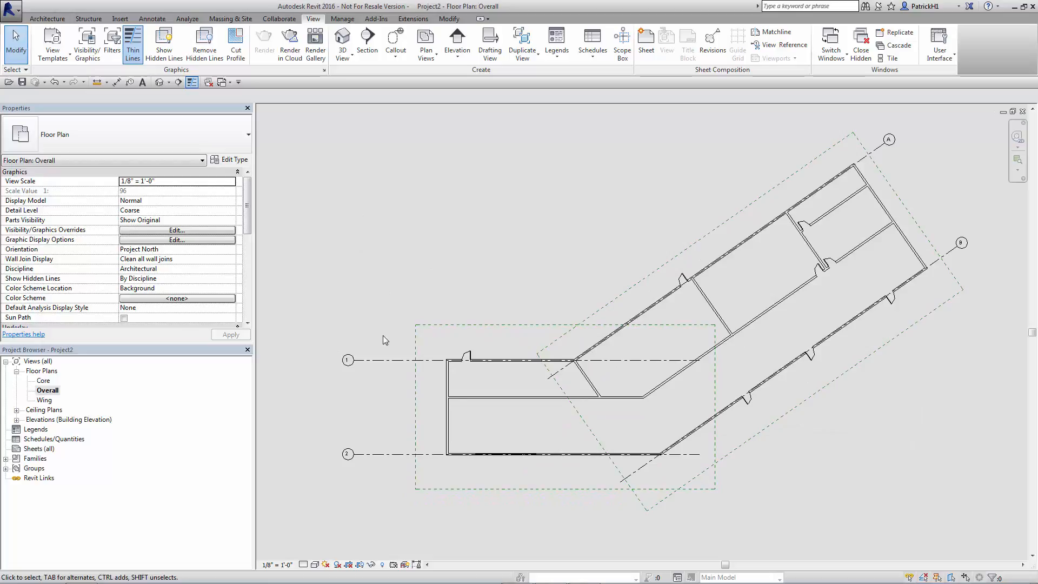
click(348, 360)
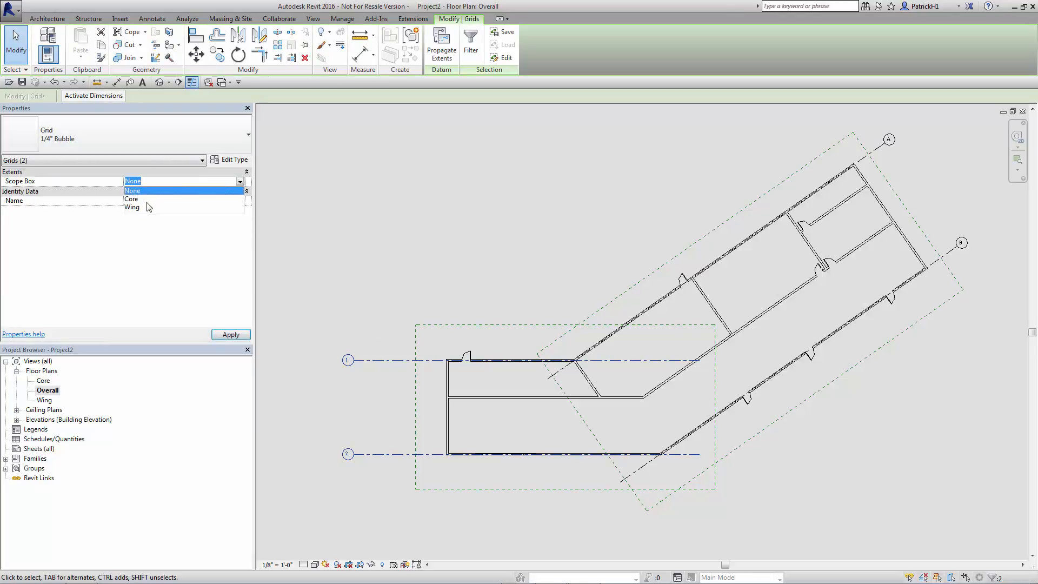
click(132, 198)
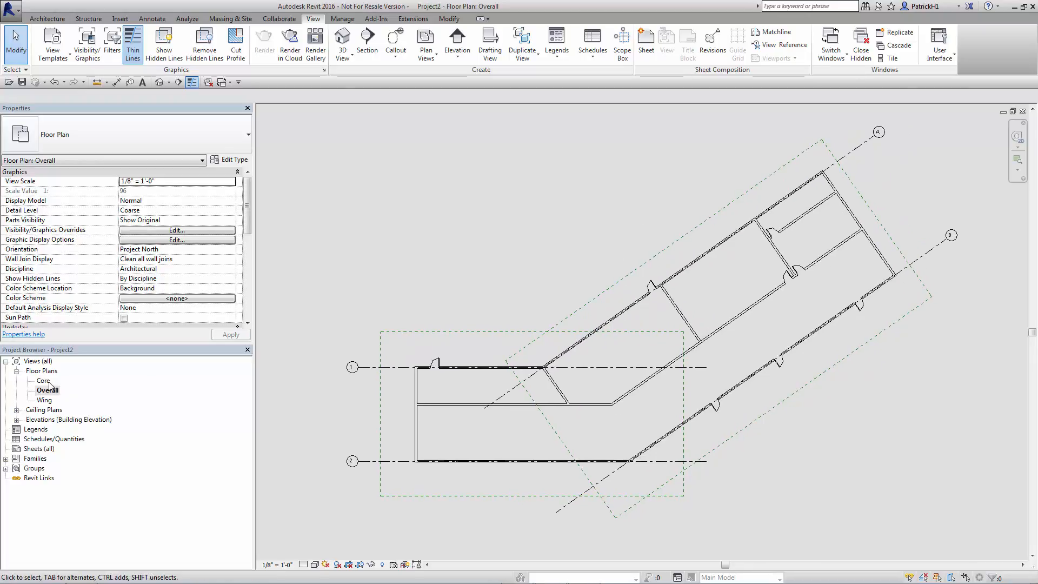
- Switch to the Core floor plan to see its scope-box crop
double_click(44, 380)
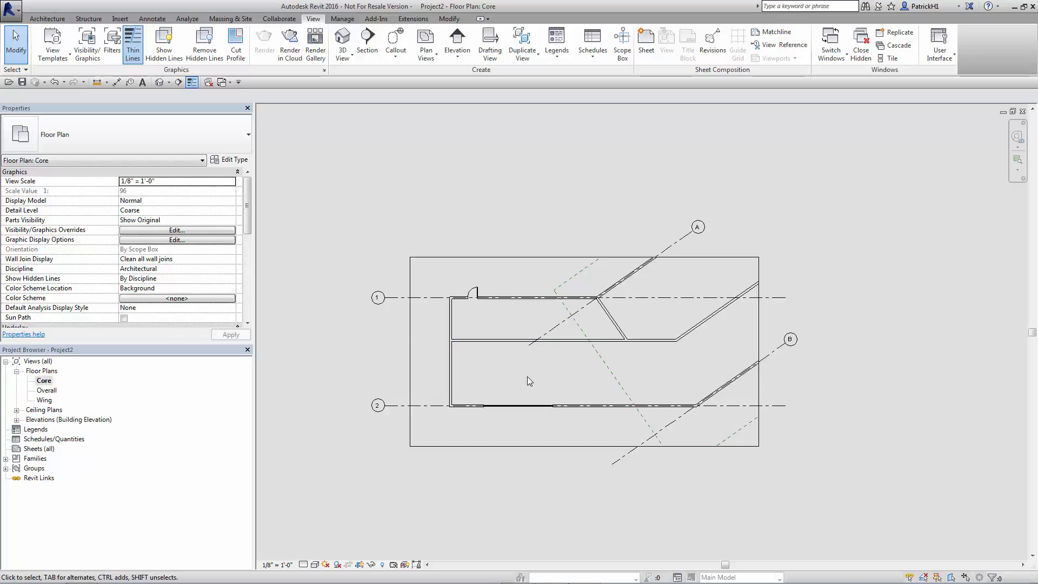
mouse_move(571, 283)
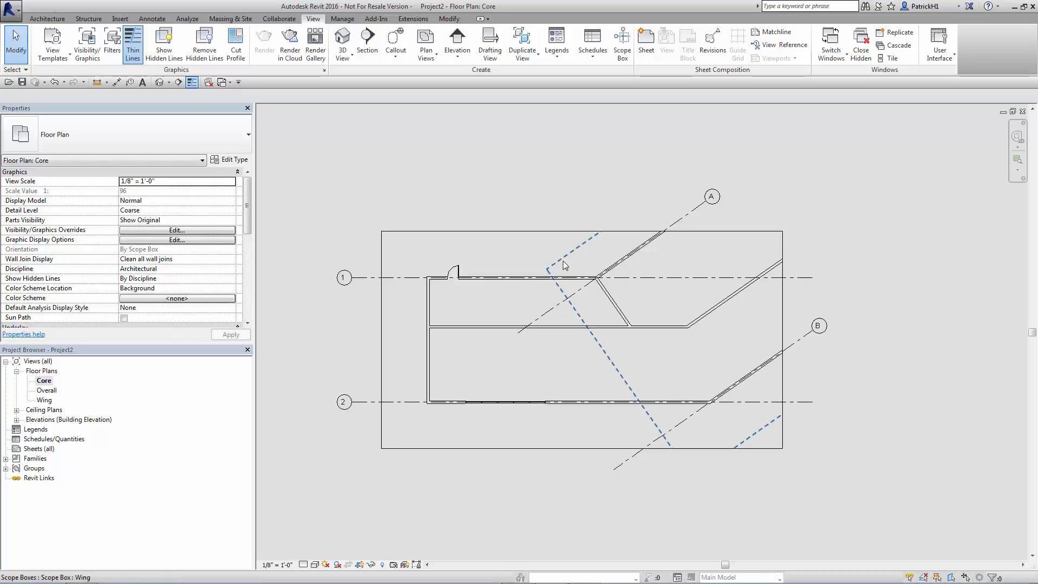
- Make the Wing scope box Invisible in the Core floor plan through Views Visible
click(563, 258)
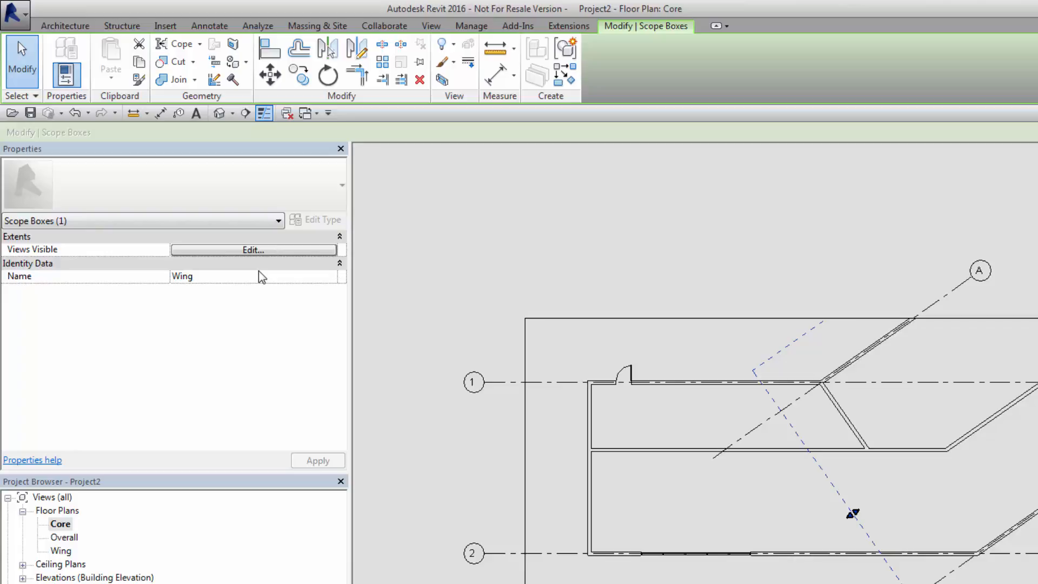
mouse_move(264, 275)
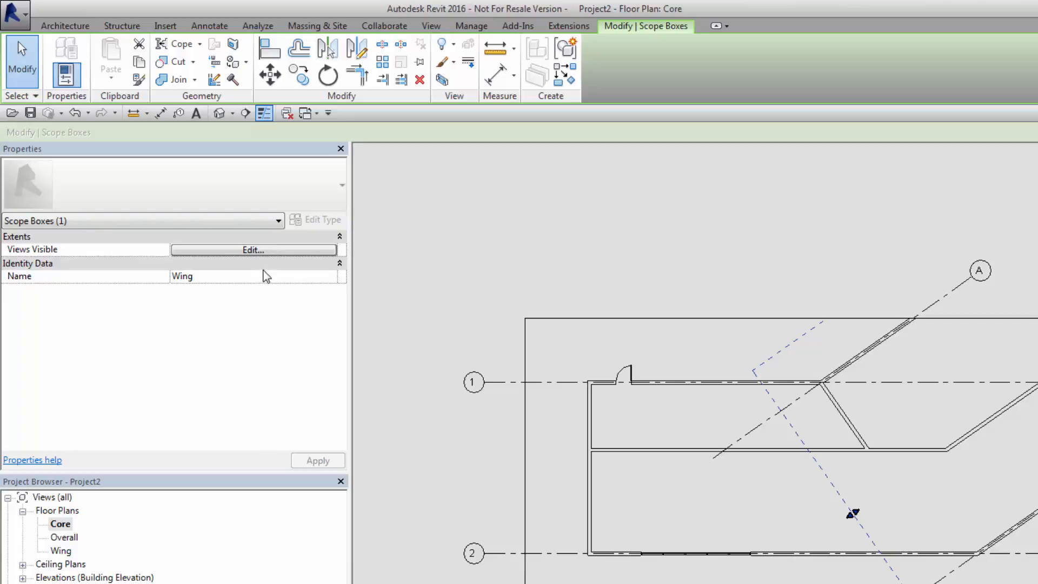
click(253, 250)
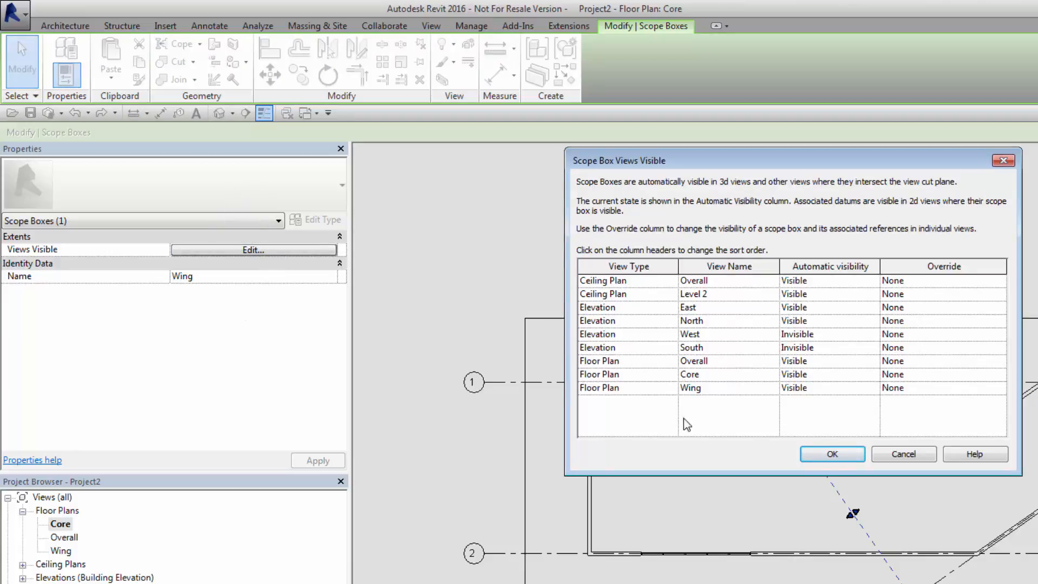
mouse_move(710, 380)
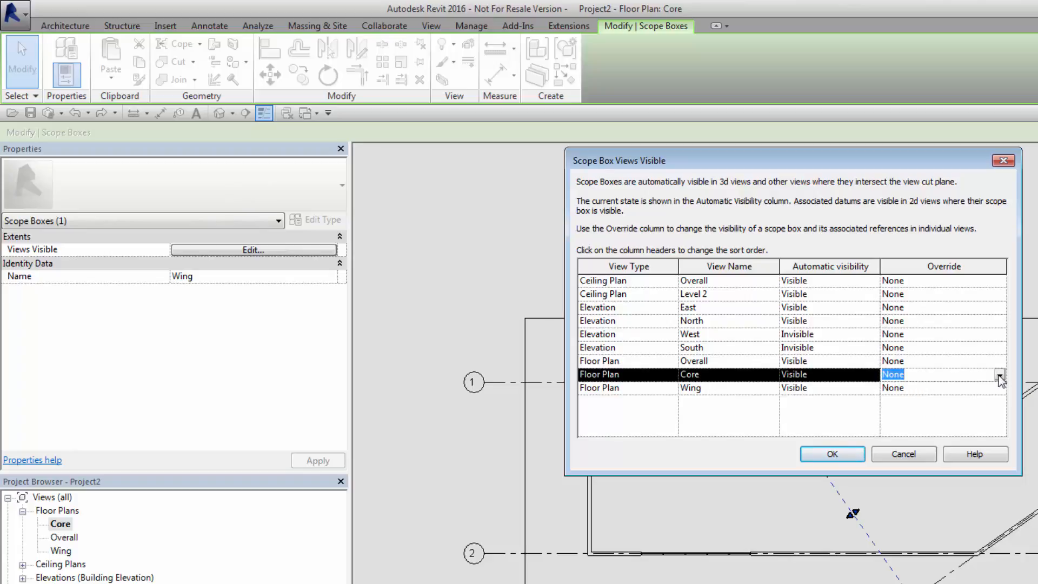
click(999, 374)
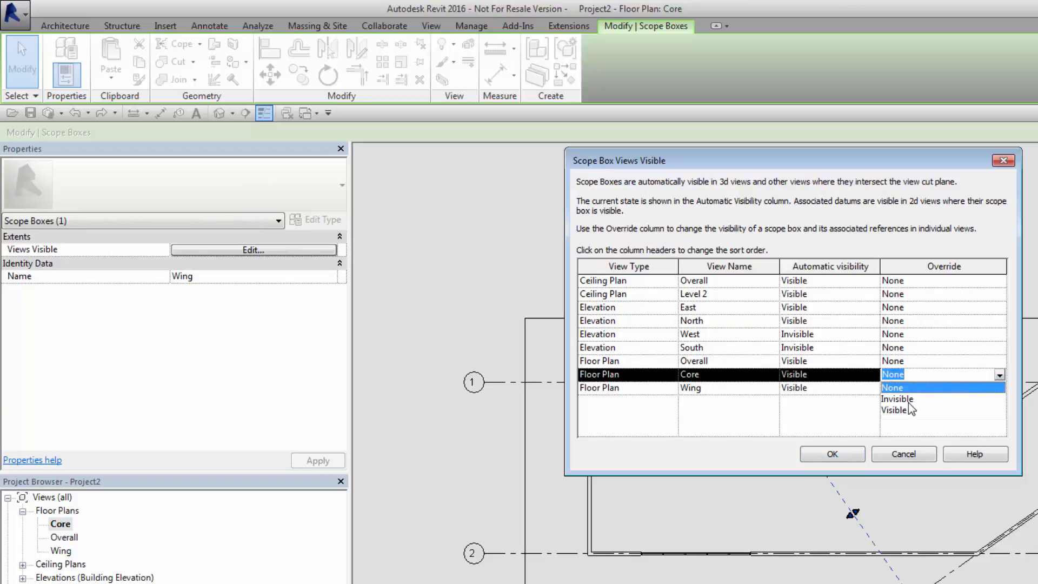
click(896, 399)
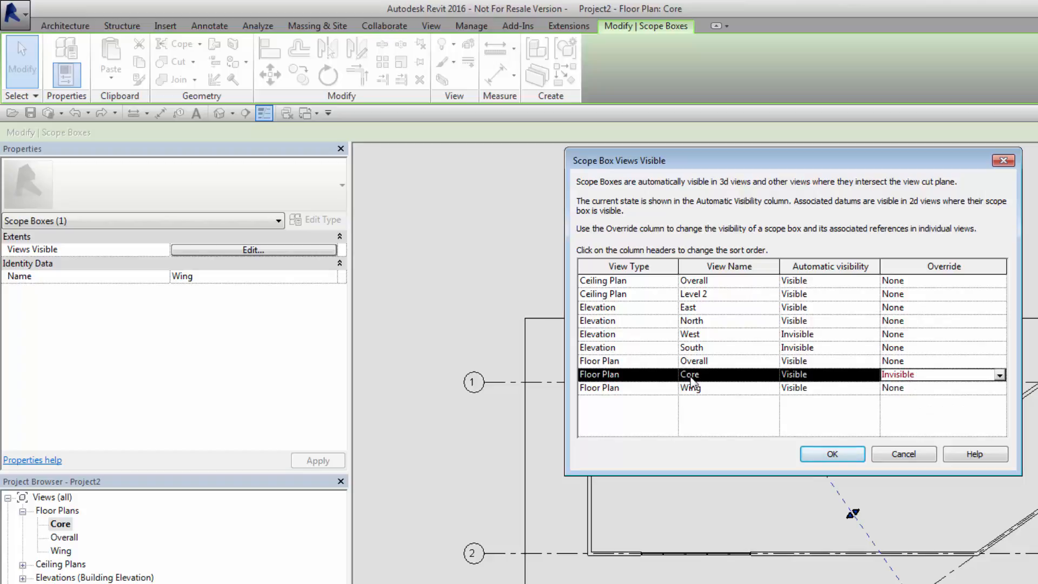
click(831, 454)
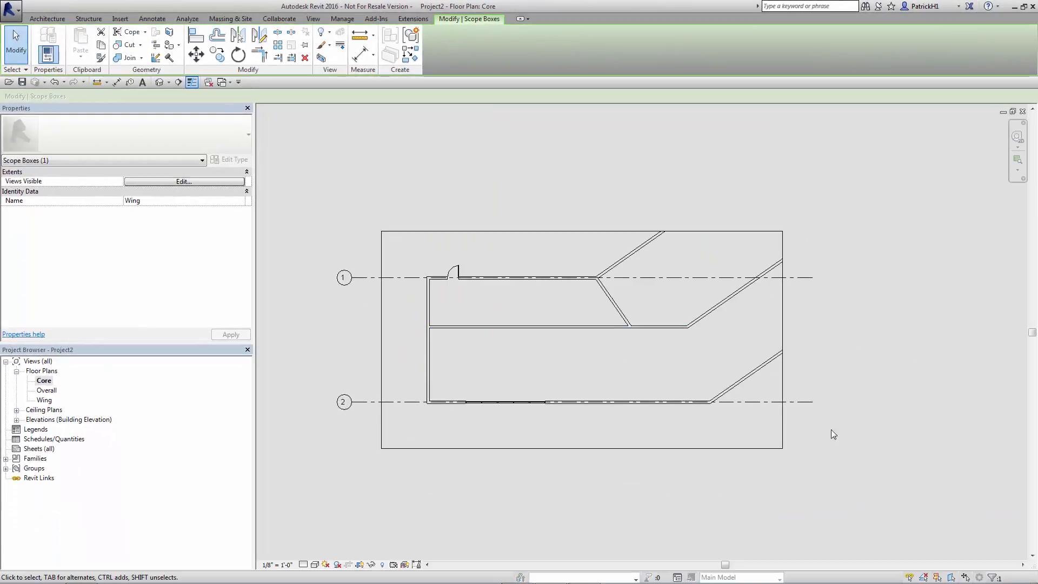
mouse_move(53, 406)
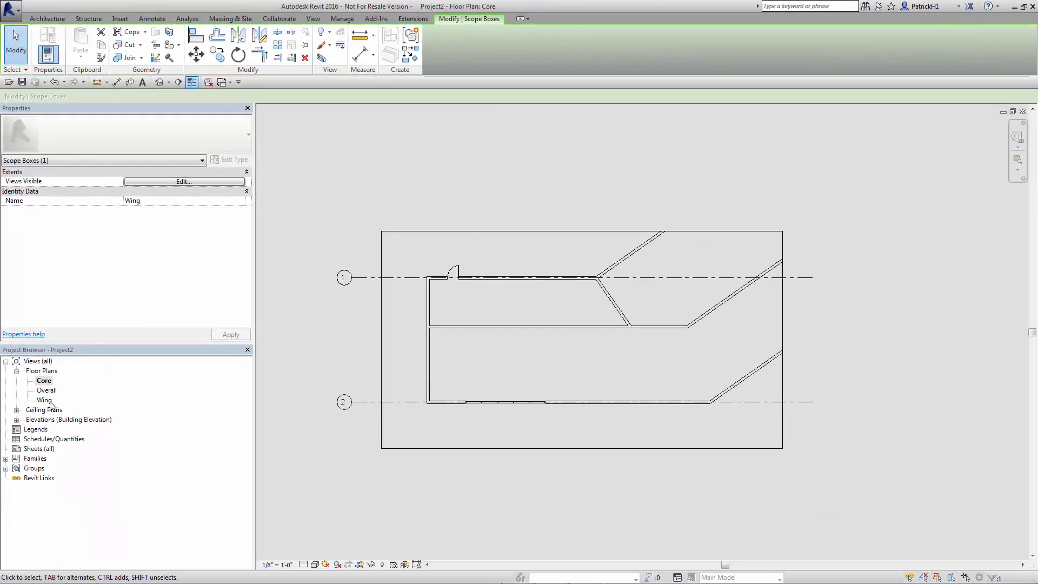
- In the Wing plan, make the Core scope box invisible so grids 1 and 2 disappear
double_click(44, 400)
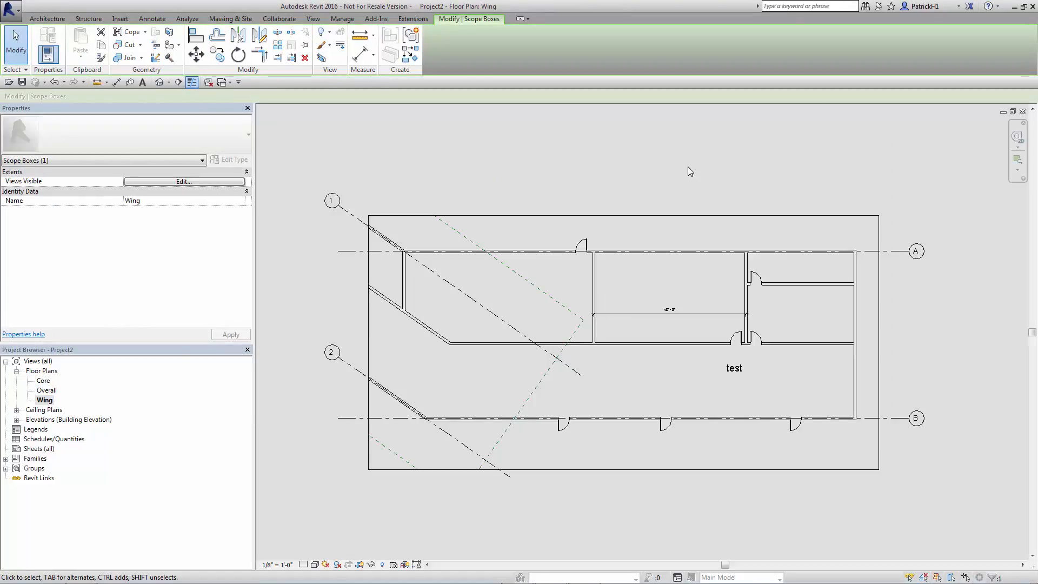
mouse_move(634, 165)
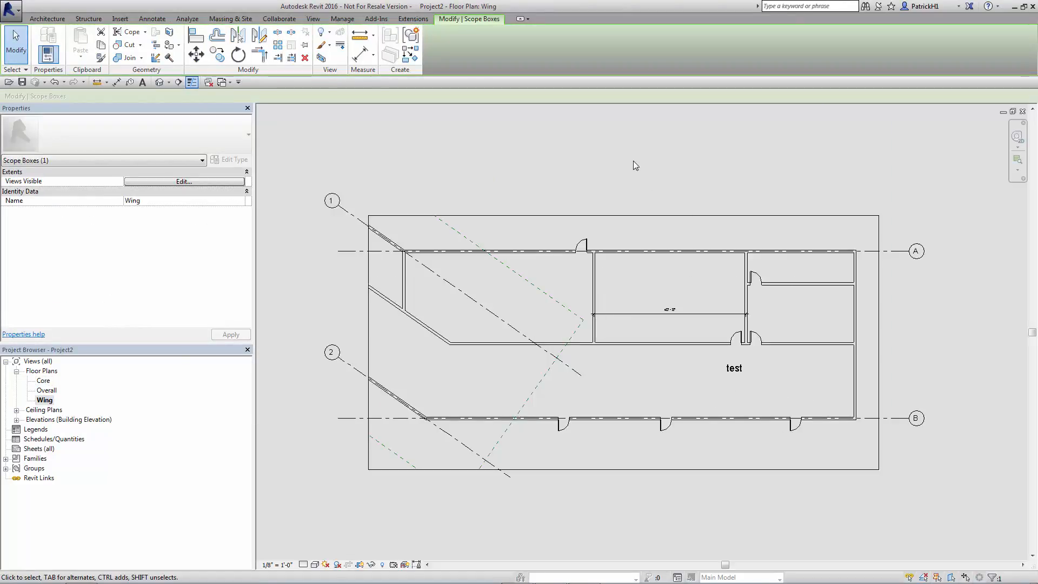
mouse_move(578, 377)
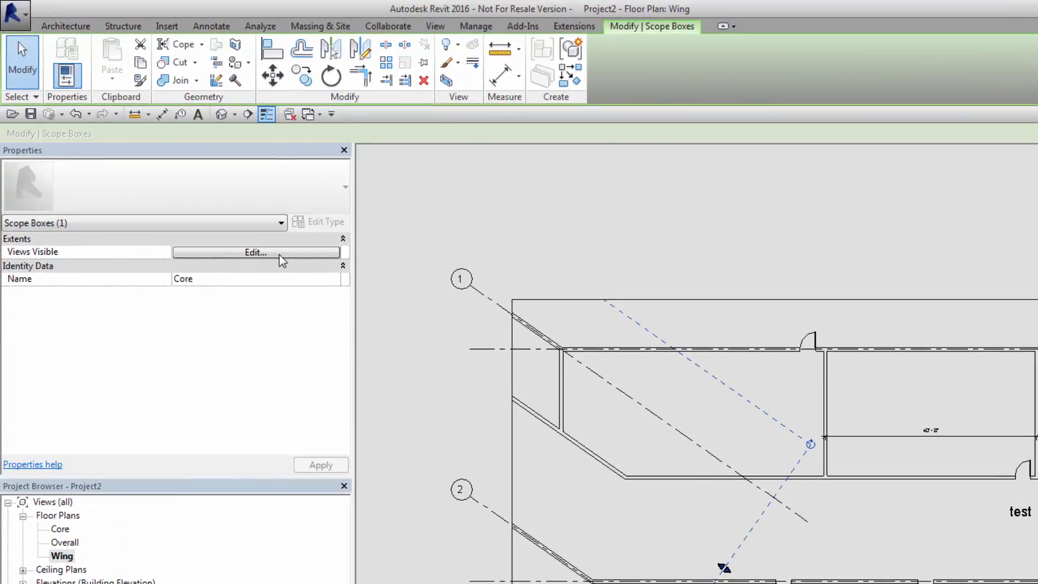
click(254, 253)
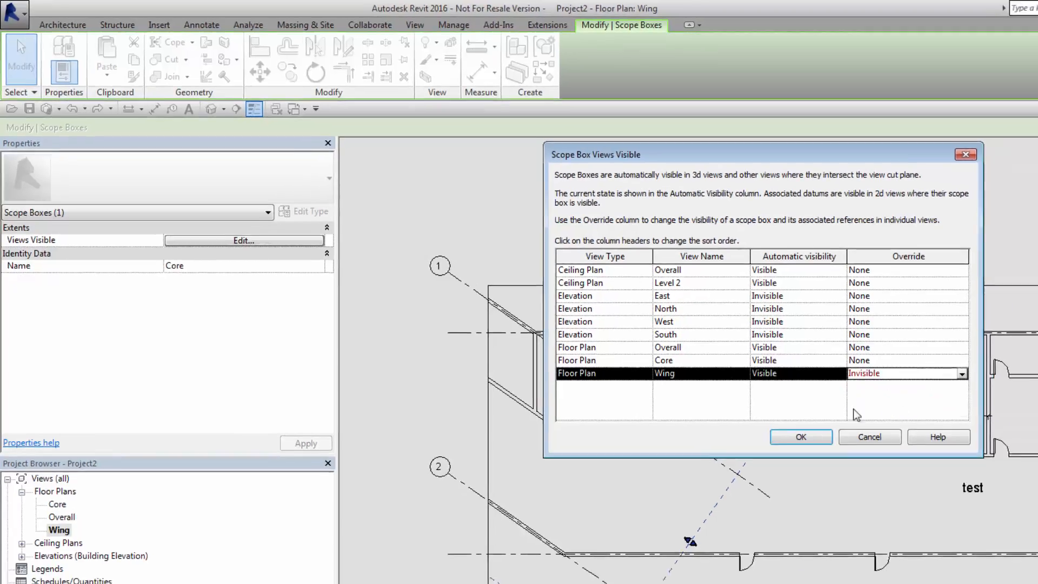
click(800, 436)
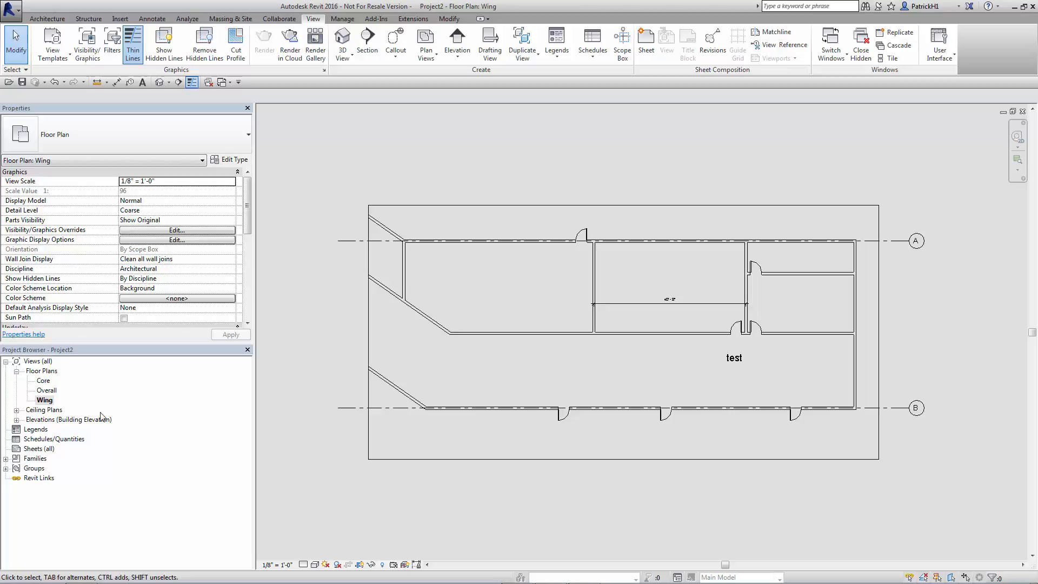
double_click(43, 380)
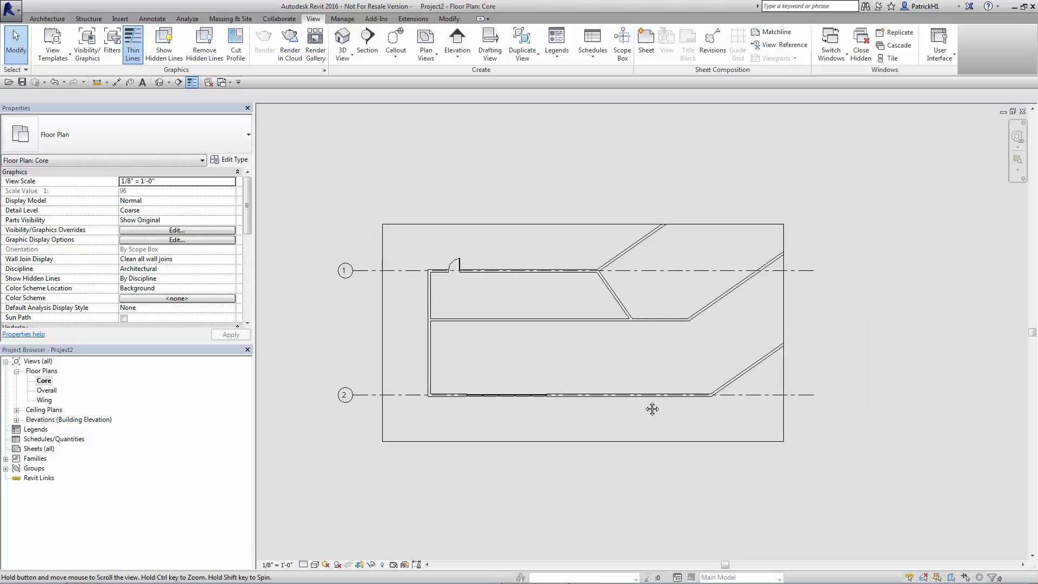
double_click(45, 389)
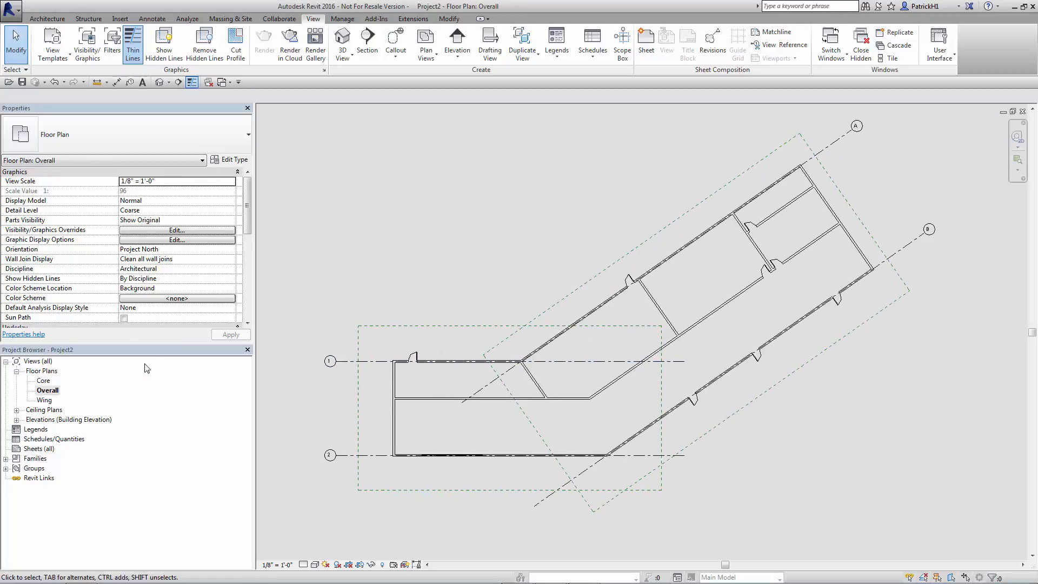
double_click(44, 380)
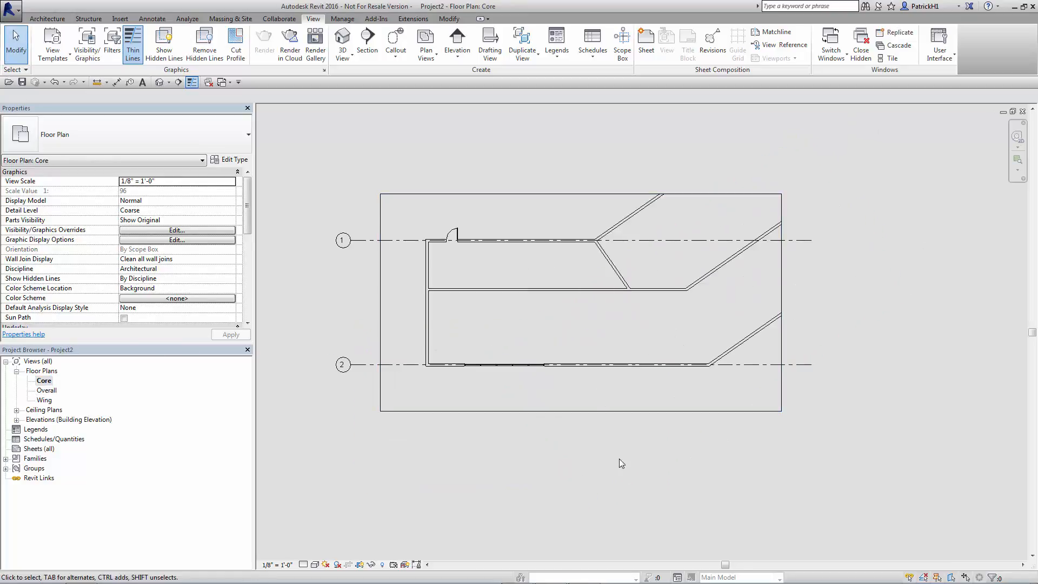
double_click(44, 400)
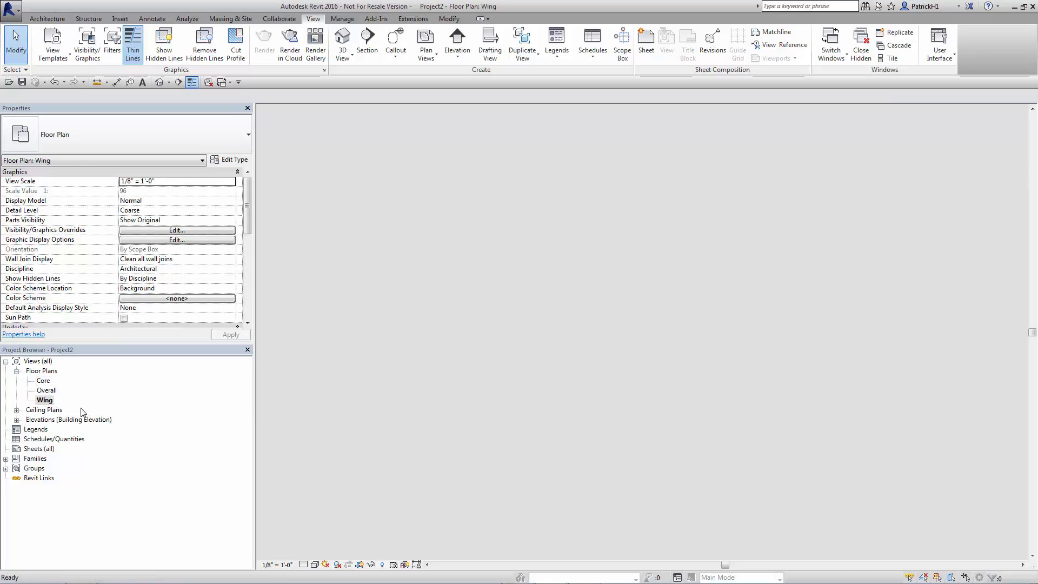
double_click(45, 400)
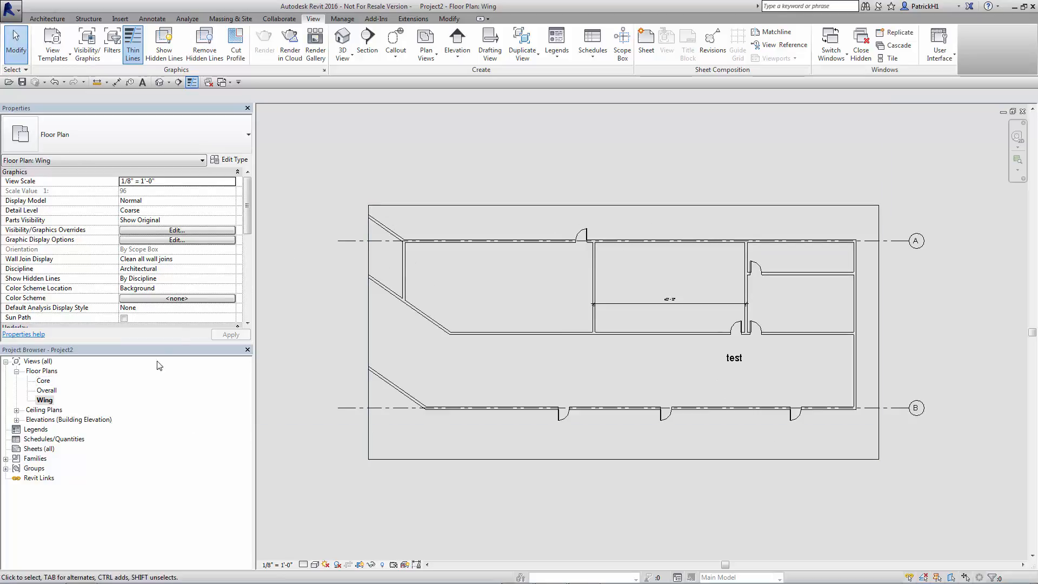